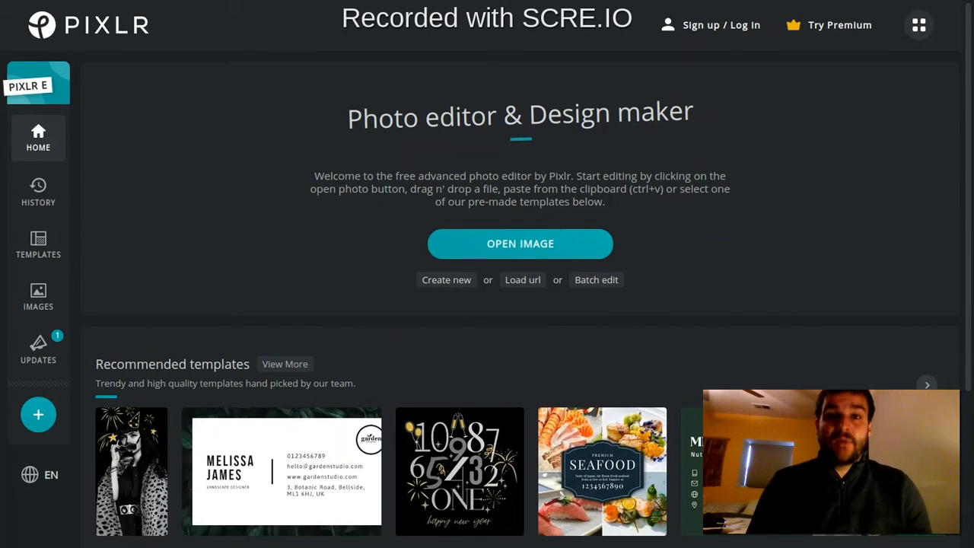
pyautogui.moveTo(215, 147)
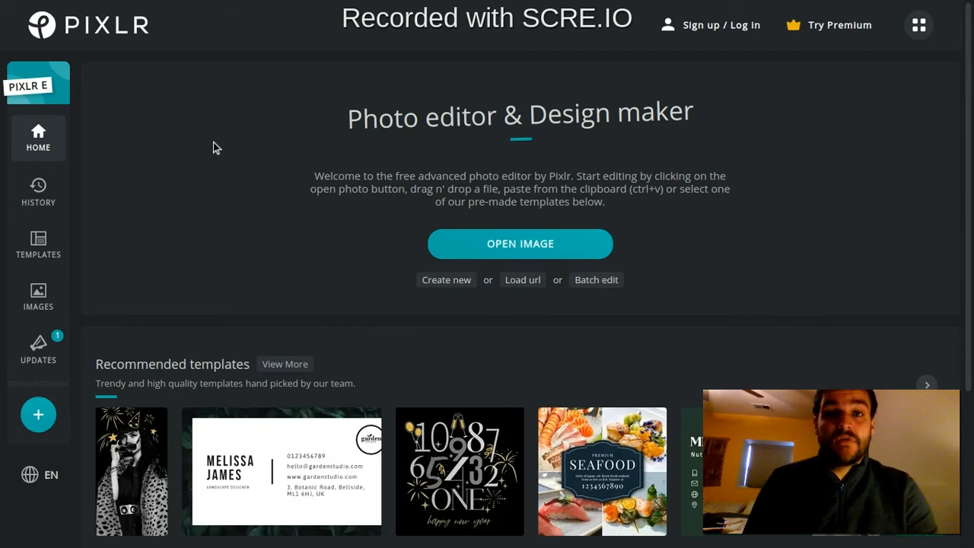
pyautogui.moveTo(295, 228)
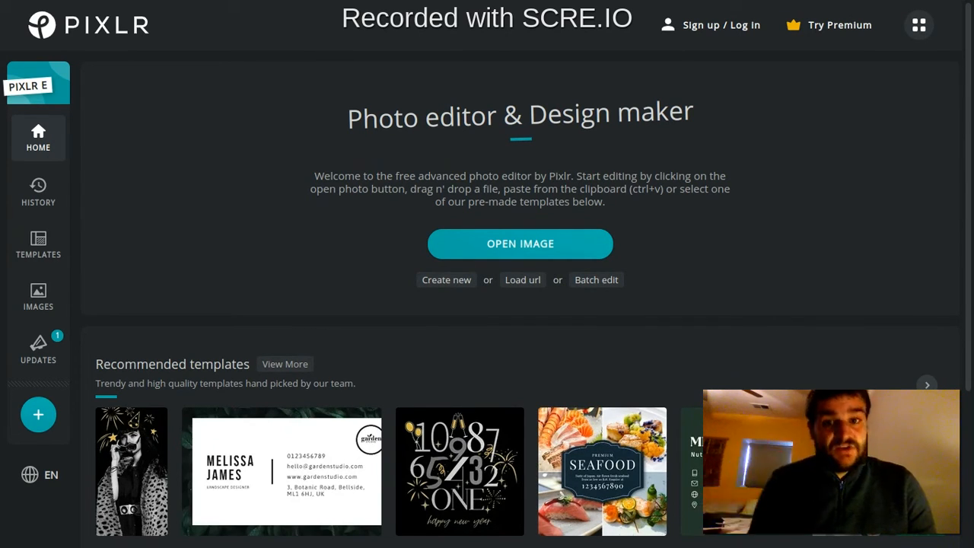
pyautogui.moveTo(485, 249)
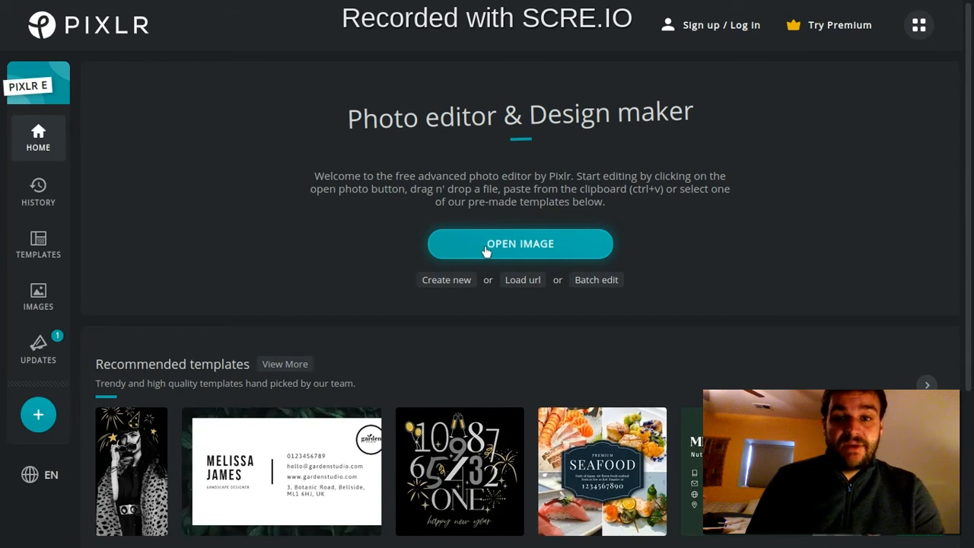
# - Browse the device and Google Drive for an image, closing the picker without opening anything
pyautogui.click(519, 244)
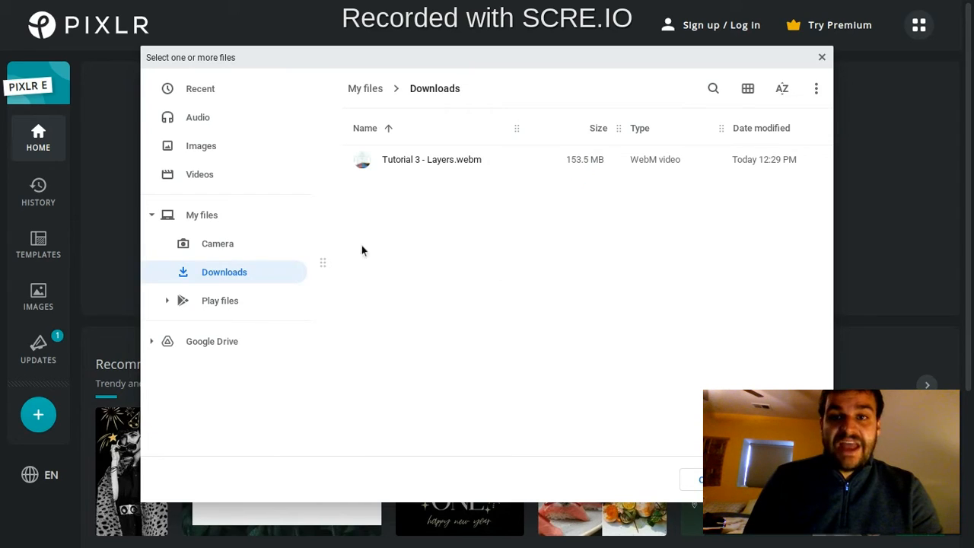
pyautogui.moveTo(233, 367)
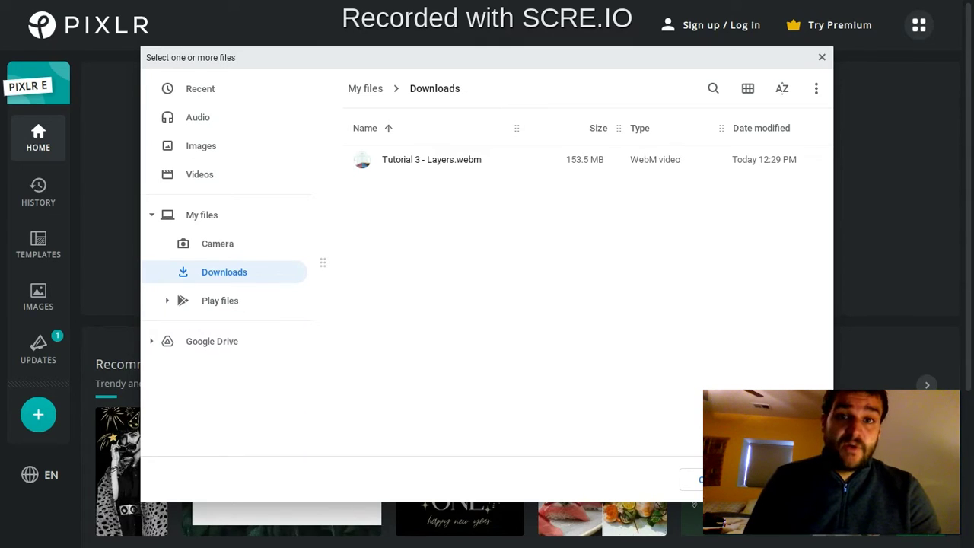
pyautogui.moveTo(205, 293)
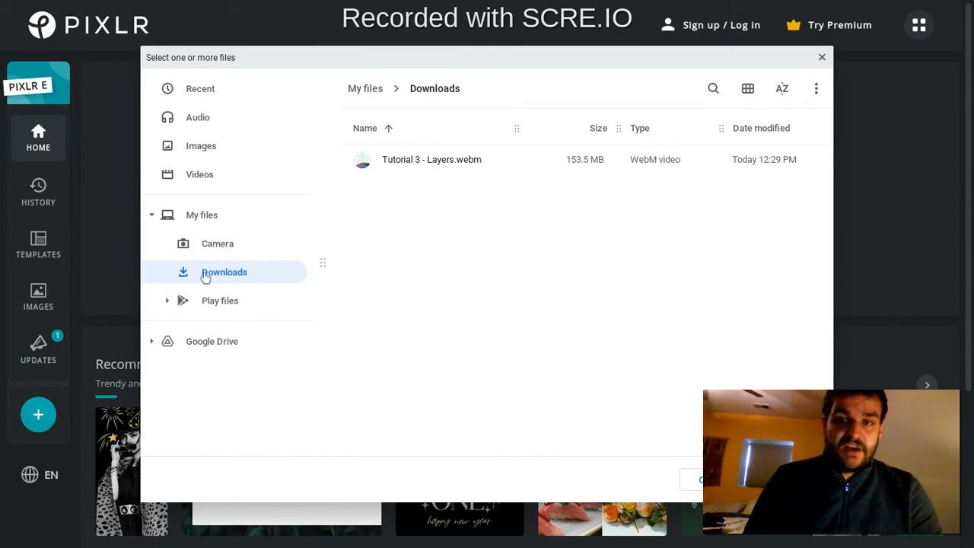
pyautogui.click(217, 243)
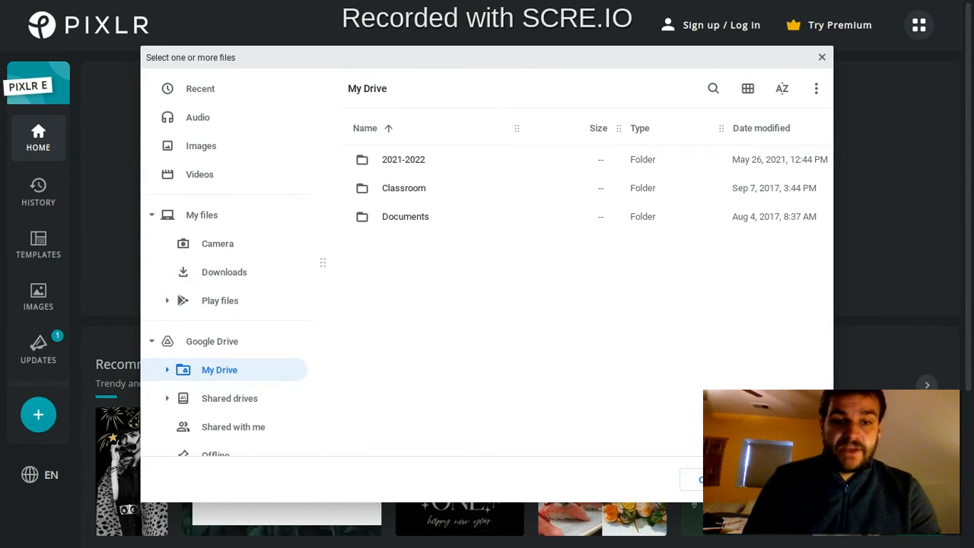
pyautogui.click(819, 57)
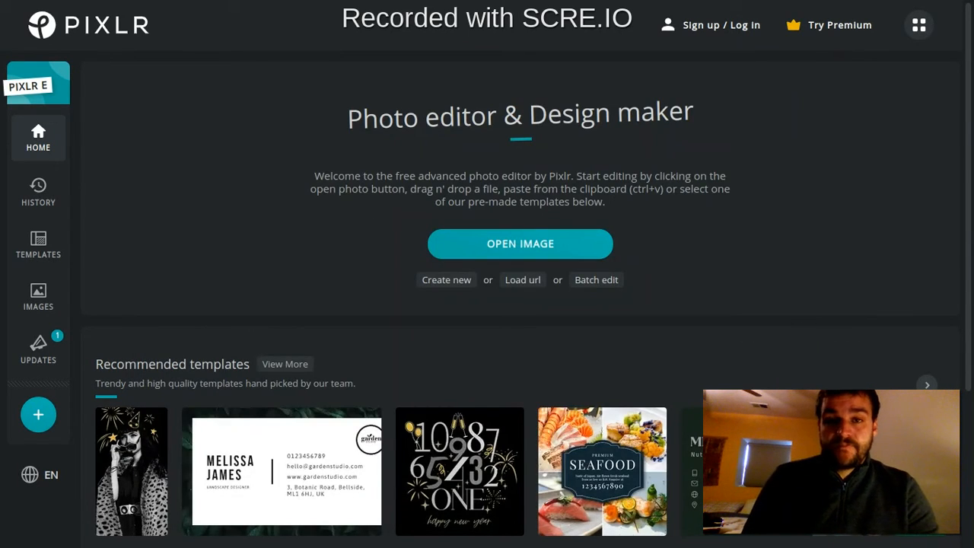
pyautogui.moveTo(474, 251)
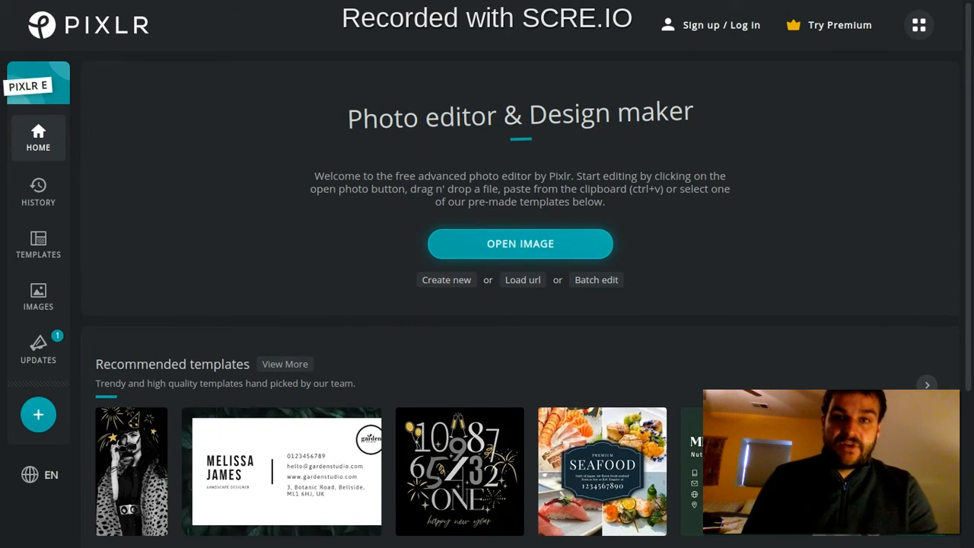
pyautogui.click(520, 243)
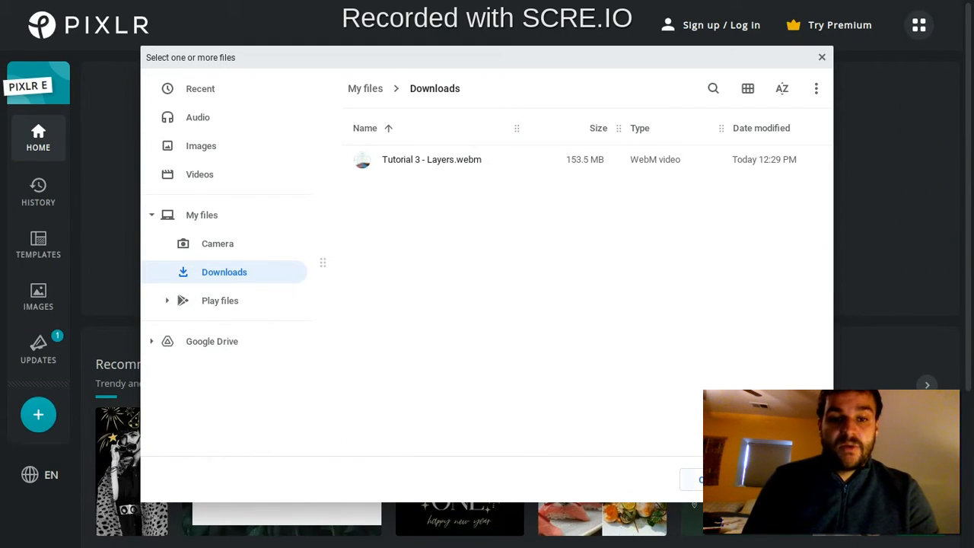
pyautogui.click(819, 57)
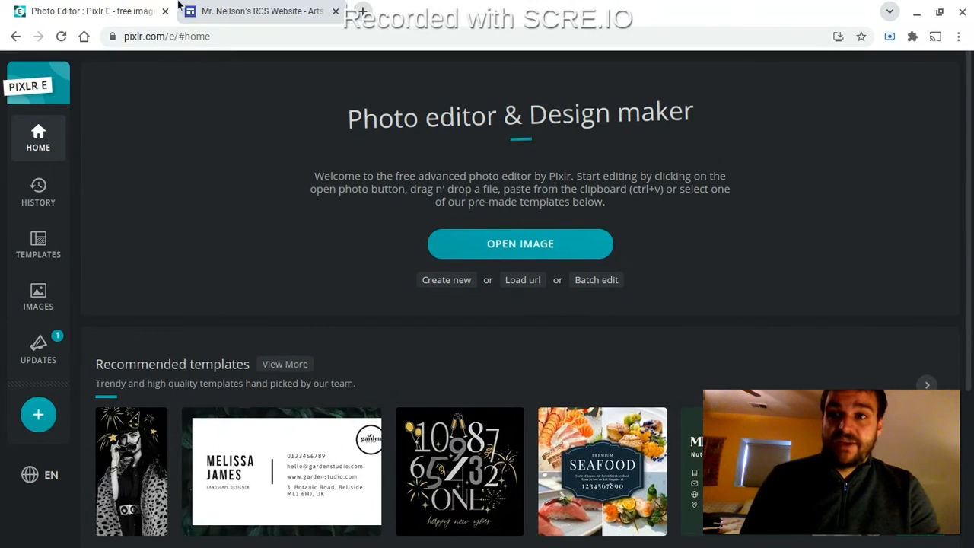
# - Search Google Images for 'kitten pictures' and copy the tabby kitten photo's image address
pyautogui.click(366, 11)
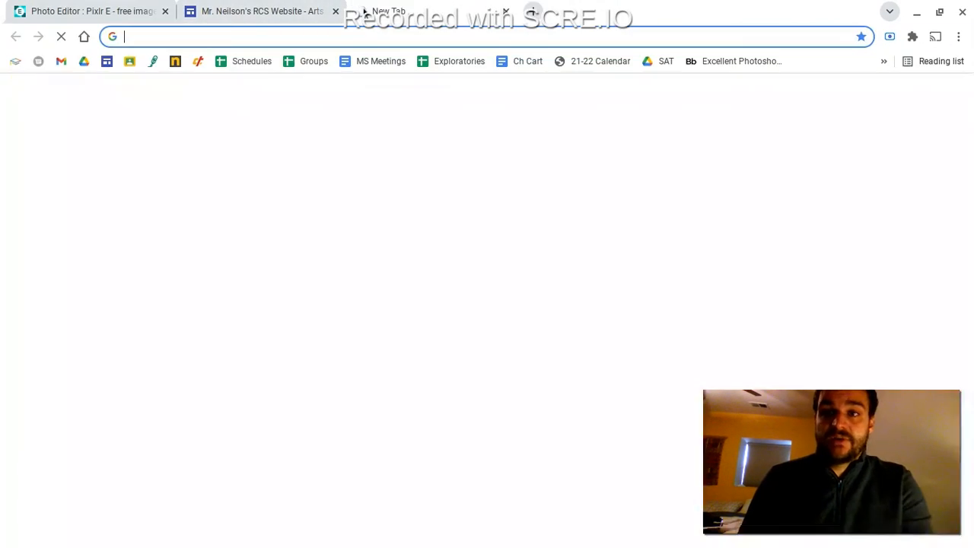
pyautogui.write('kitten pictures')
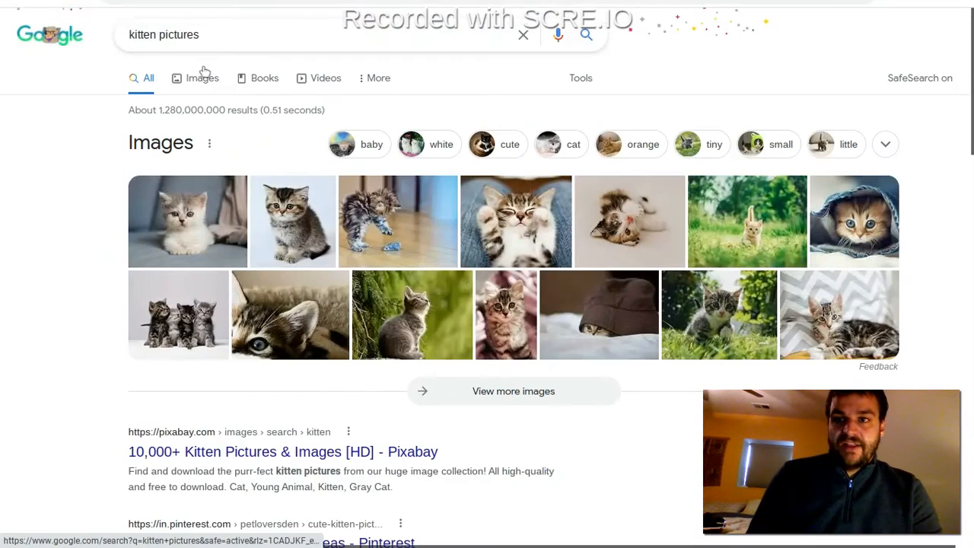
pyautogui.click(203, 78)
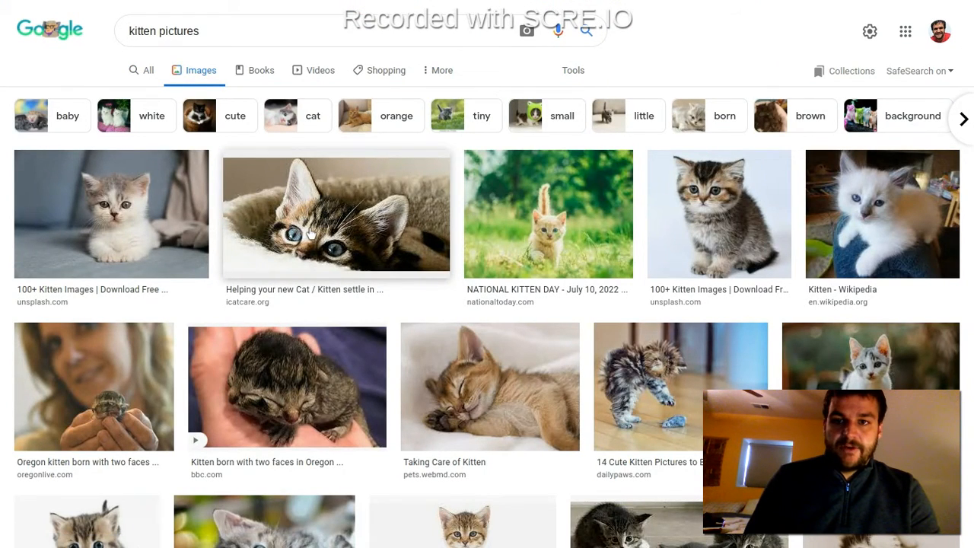
pyautogui.click(335, 214)
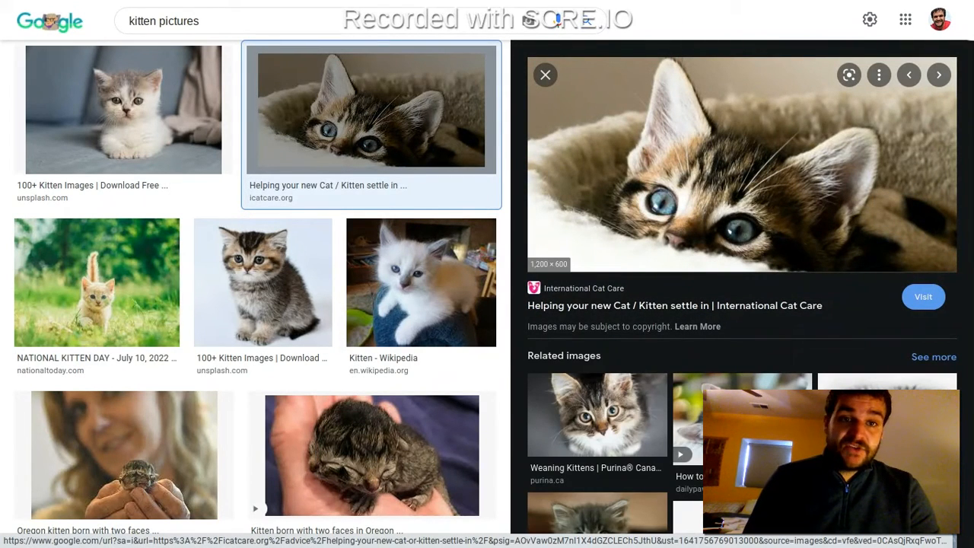
pyautogui.moveTo(681, 185)
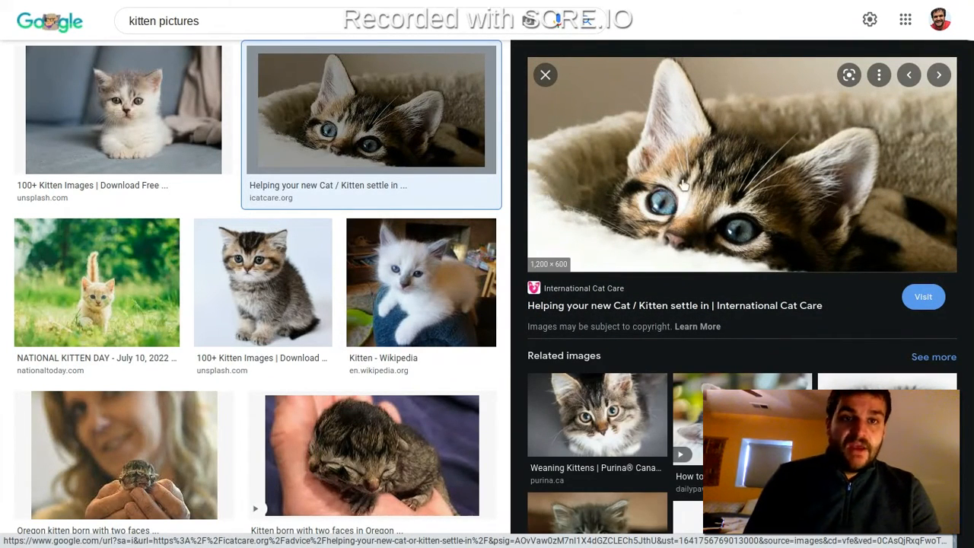
pyautogui.rightClick(682, 185)
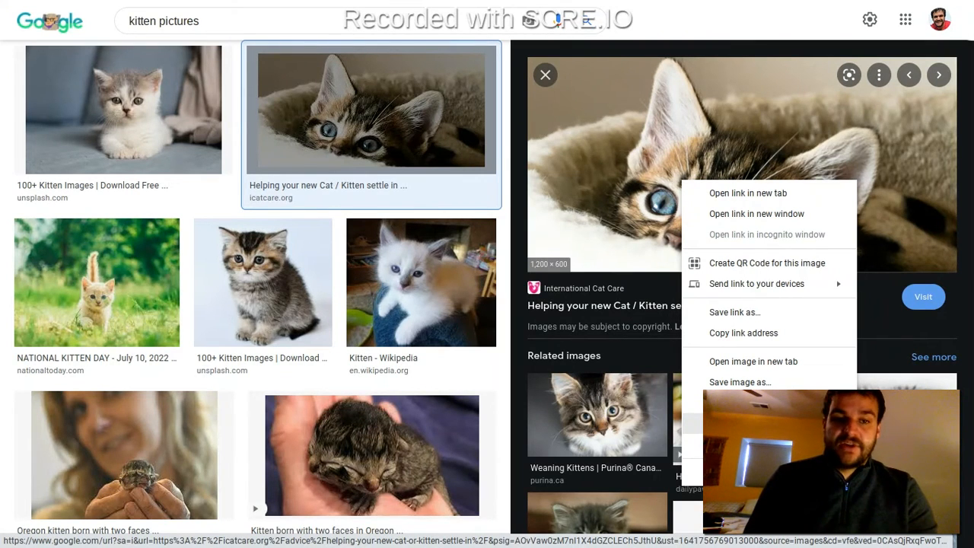
pyautogui.click(76, 10)
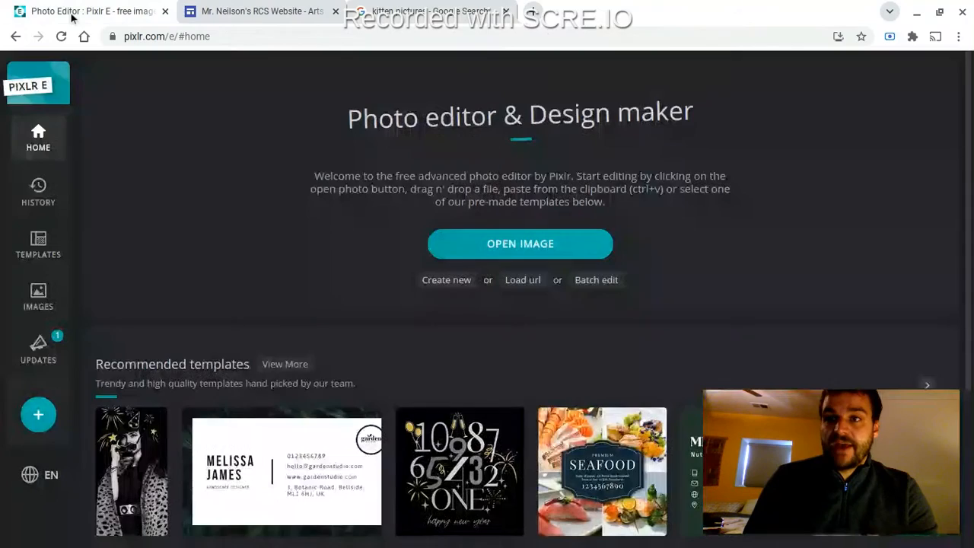
# - Open the tabby kitten photo in Pixlr from its pasted web address
pyautogui.click(522, 279)
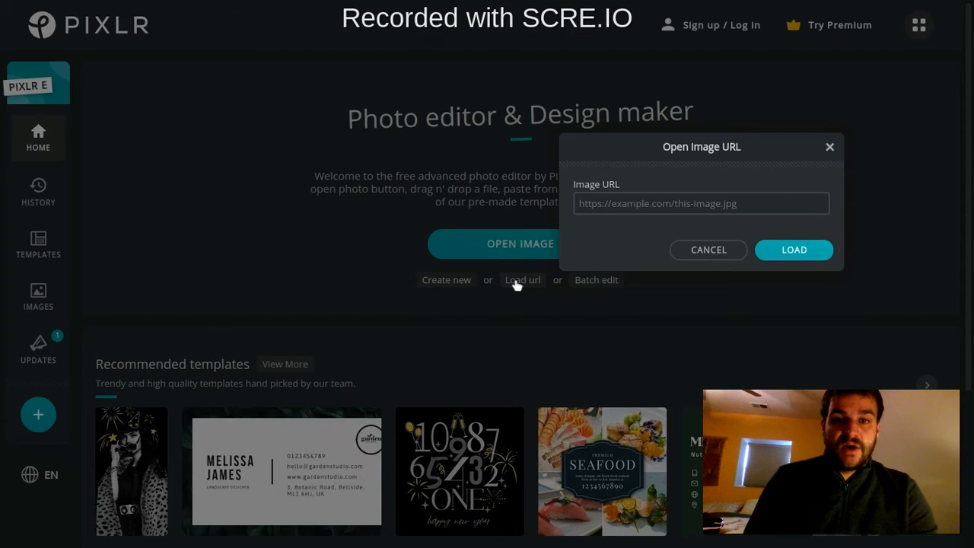
pyautogui.rightClick(700, 203)
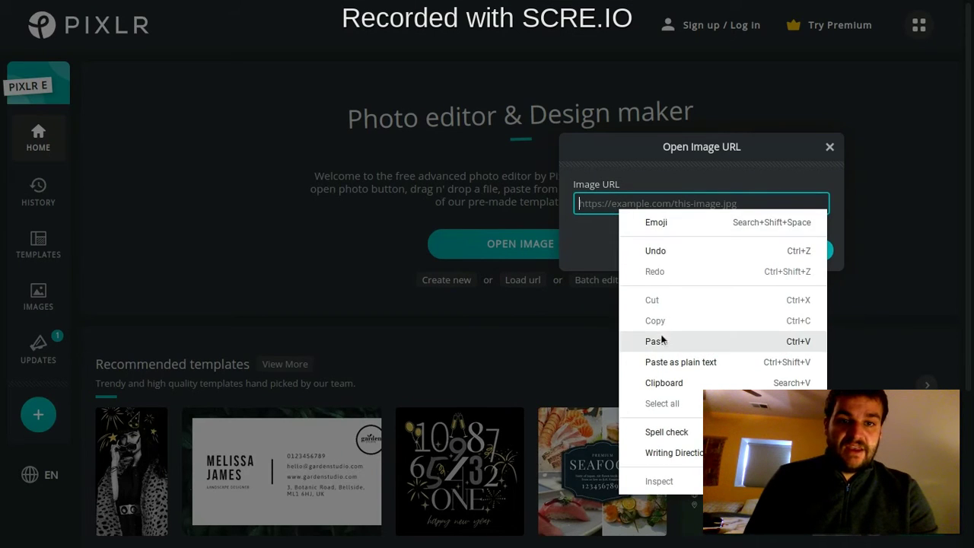
pyautogui.click(655, 341)
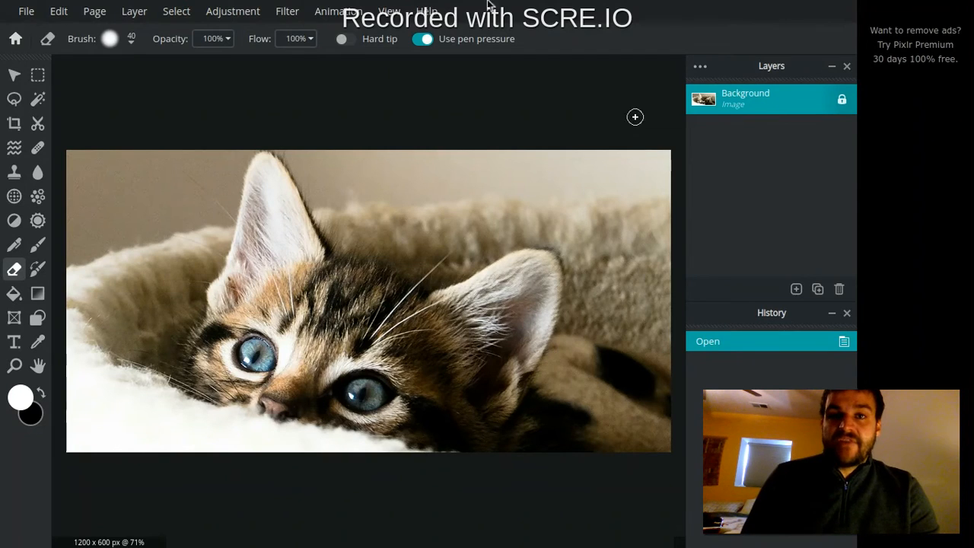
pyautogui.moveTo(15, 38)
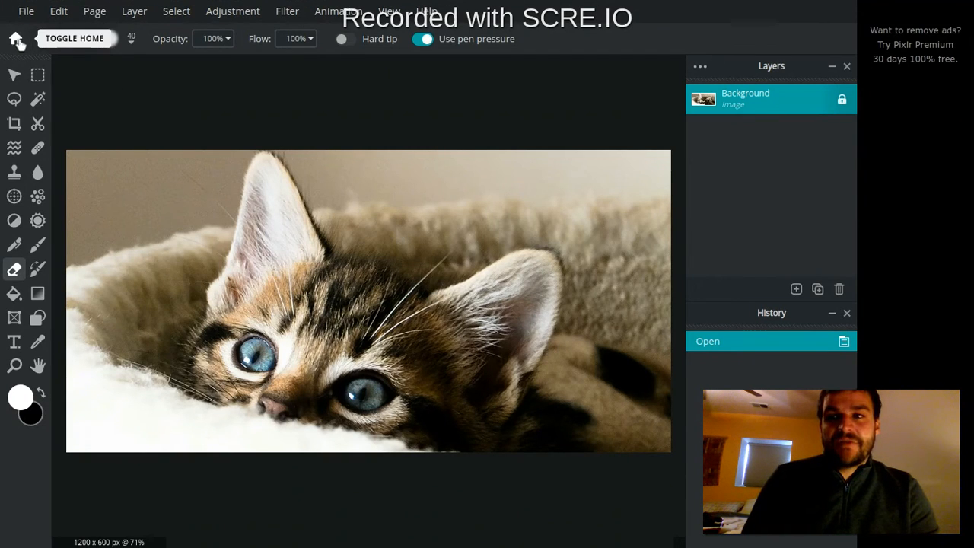
# - Copy the kitten photo from Google and paste it into Pixlr as image.png
pyautogui.click(17, 38)
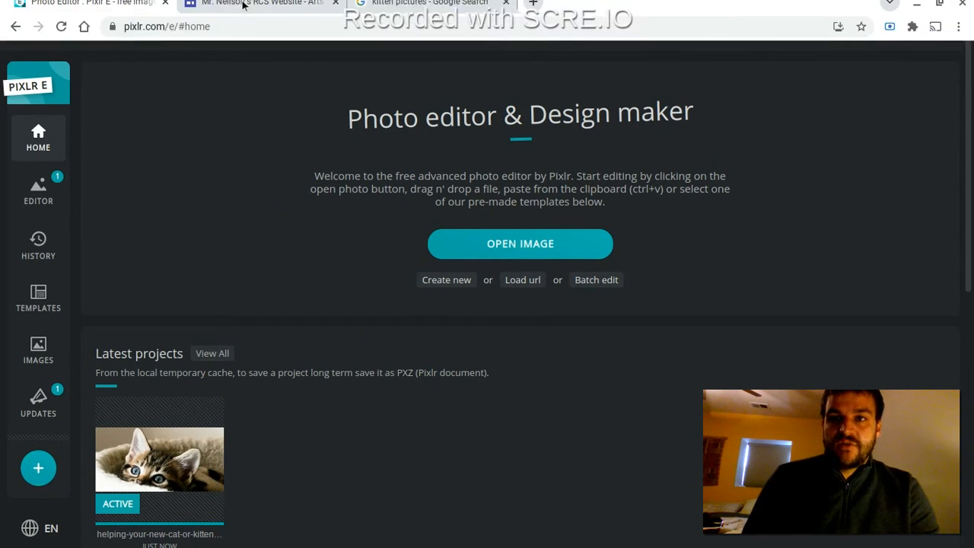
pyautogui.click(423, 4)
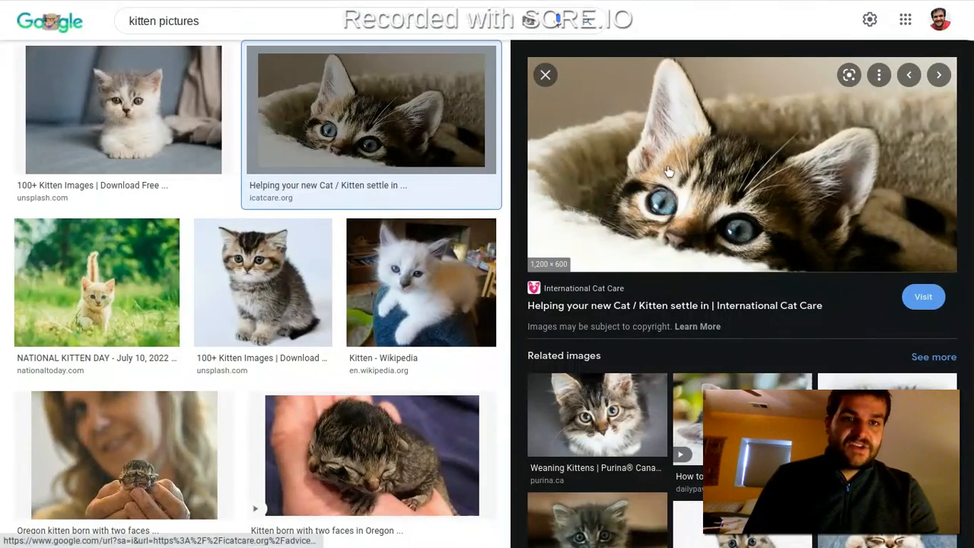
pyautogui.rightClick(667, 170)
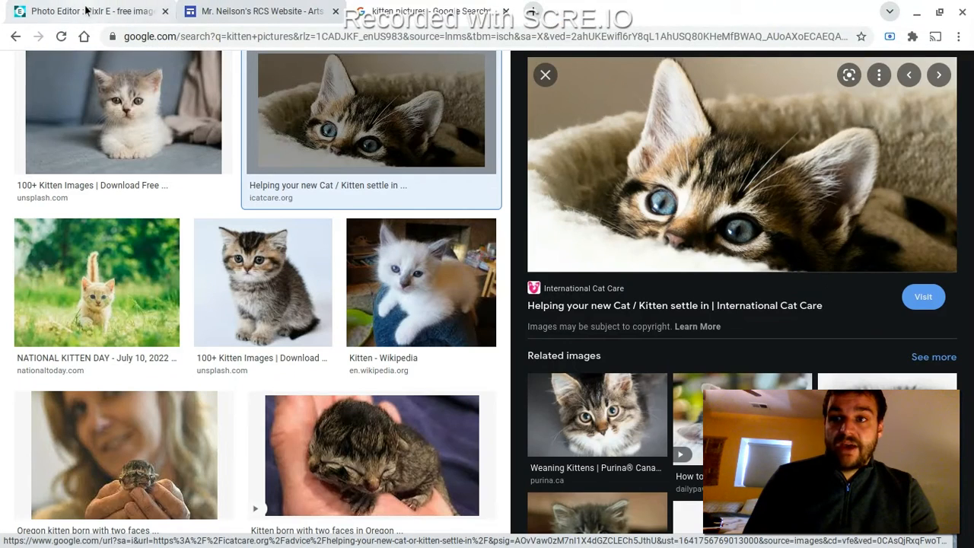
pyautogui.click(76, 12)
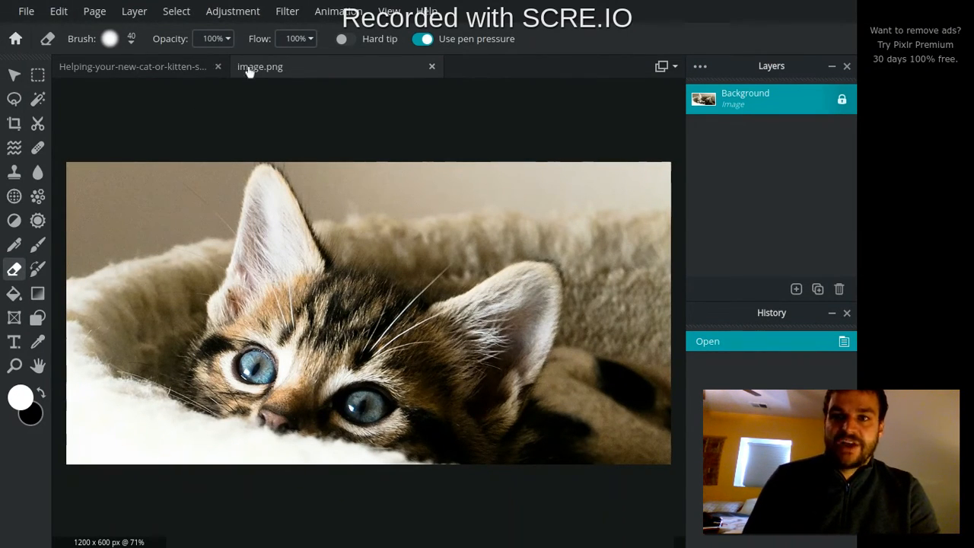
pyautogui.click(133, 66)
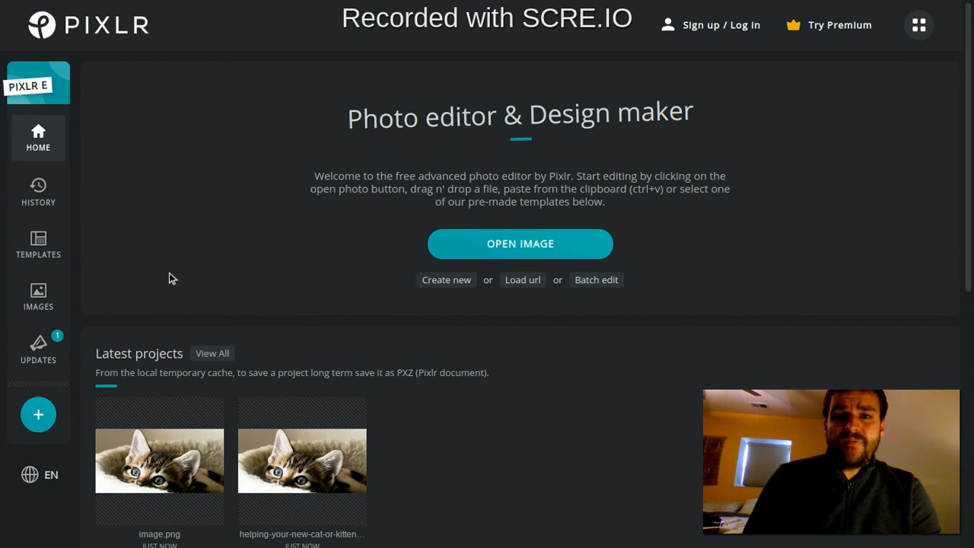
pyautogui.moveTo(183, 443)
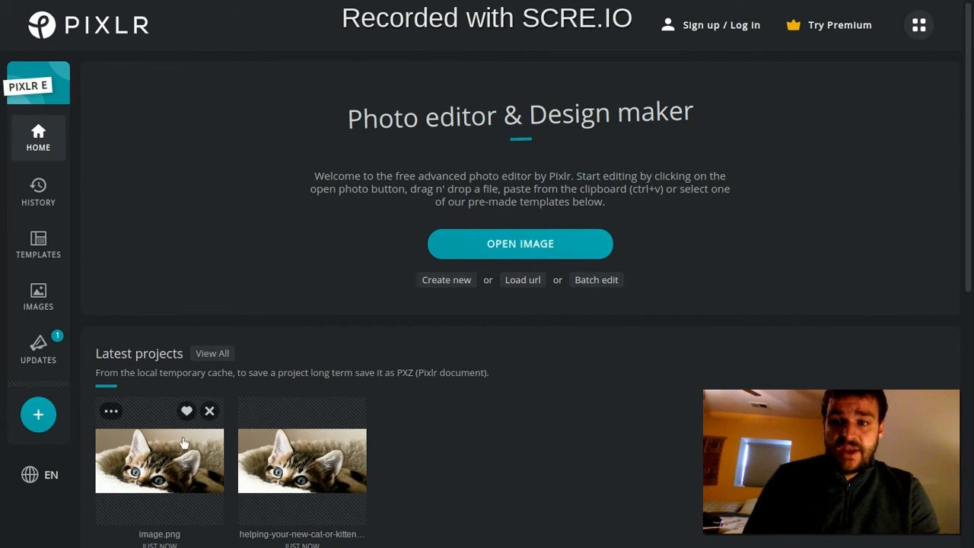
pyautogui.moveTo(372, 504)
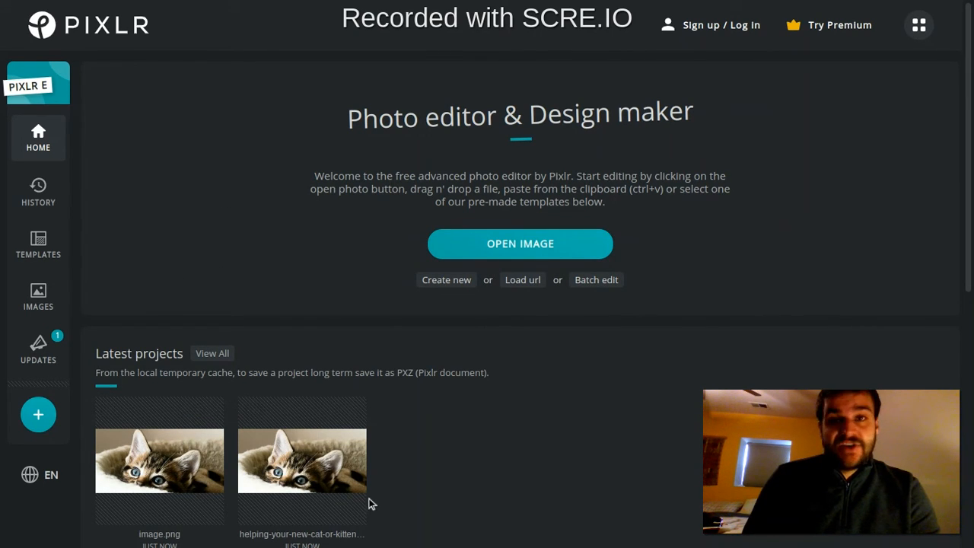
pyautogui.moveTo(459, 497)
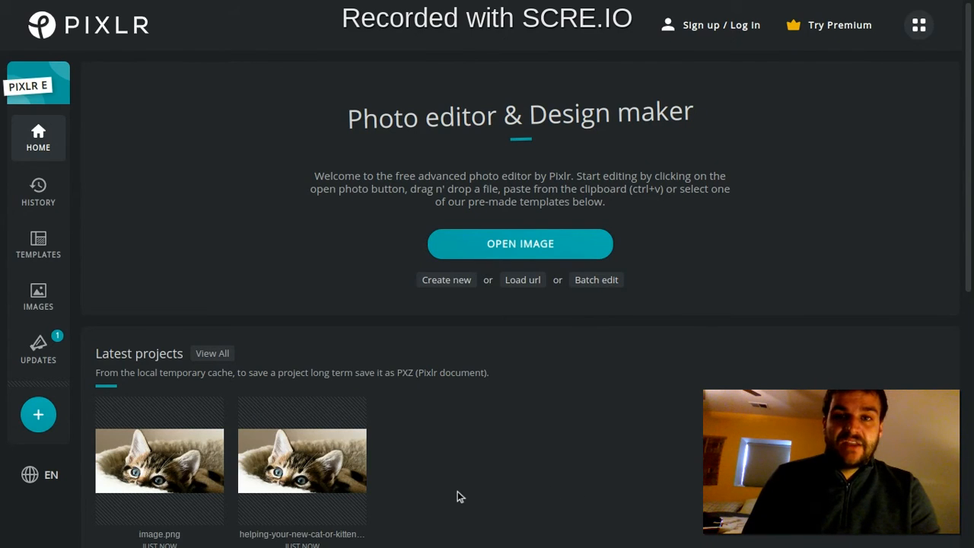
pyautogui.moveTo(244, 437)
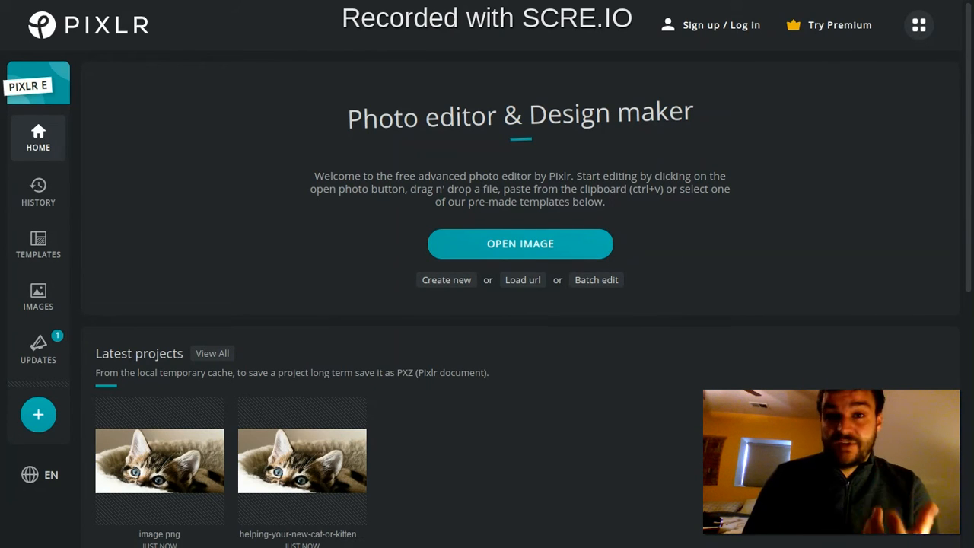
pyautogui.moveTo(186, 184)
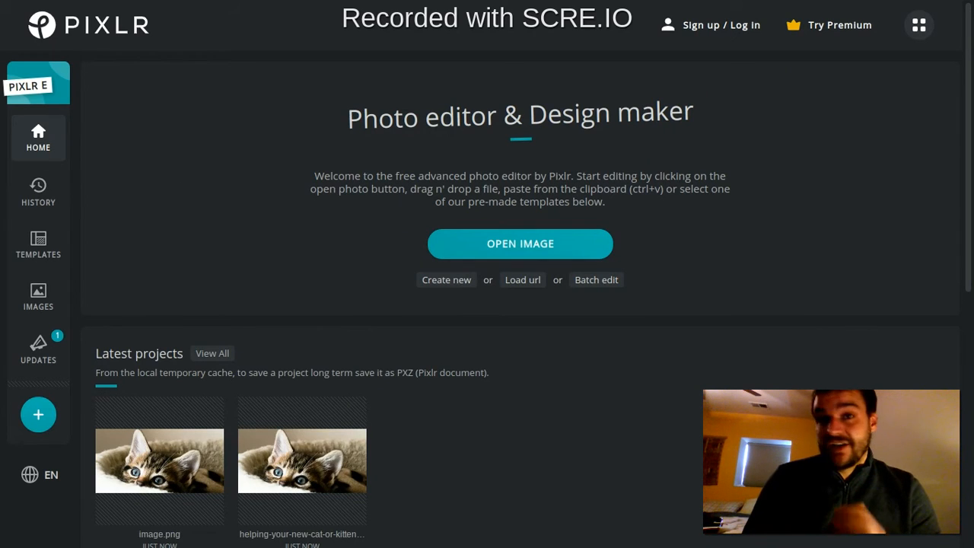
pyautogui.moveTo(38, 116)
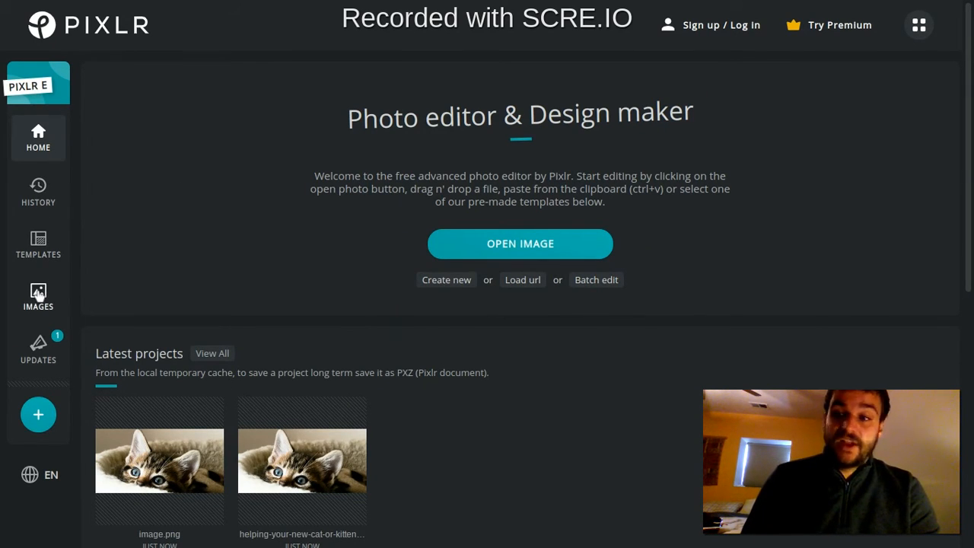
# - Search stock images for 'kitten', open the grass kitten photo at Web size, then go Home
pyautogui.click(38, 295)
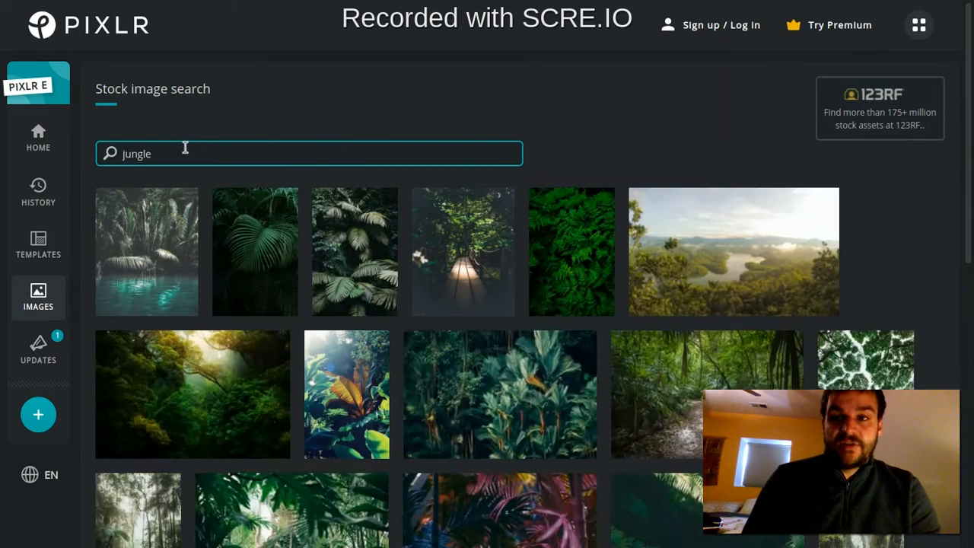
pyautogui.doubleClick(137, 153)
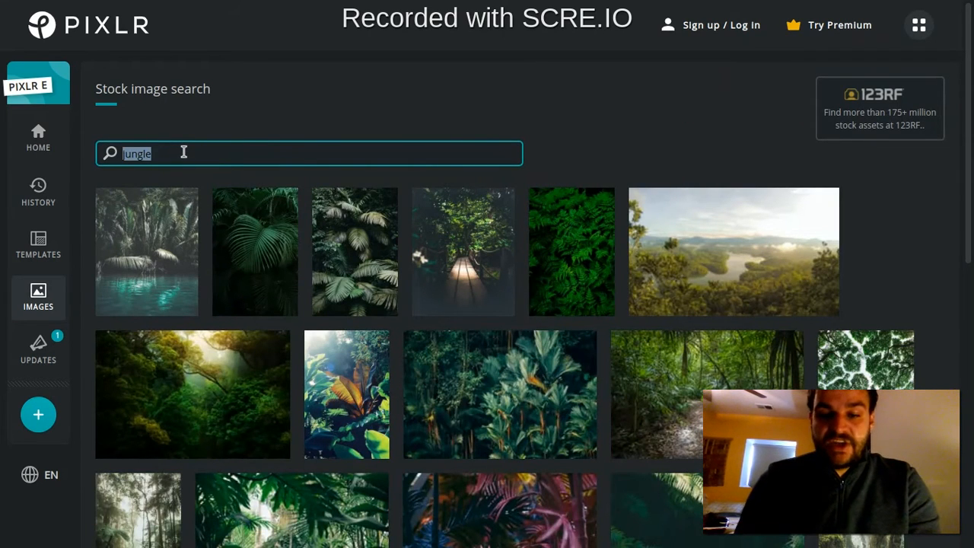
pyautogui.write('kitten')
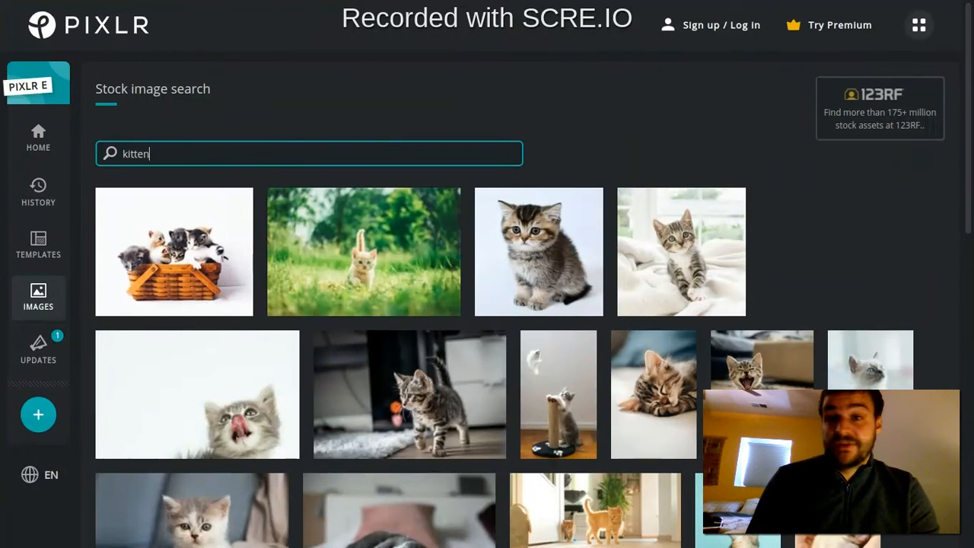
pyautogui.moveTo(390, 250)
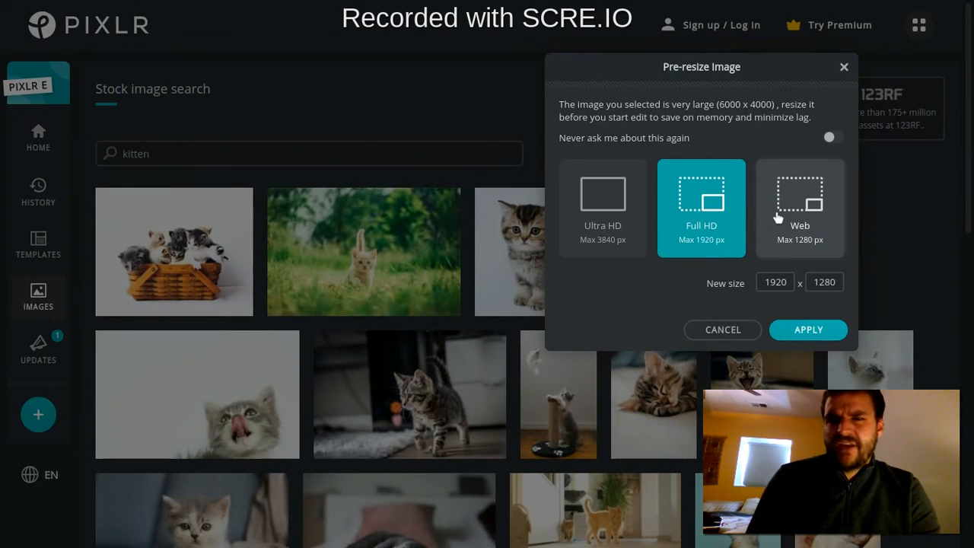
pyautogui.click(800, 208)
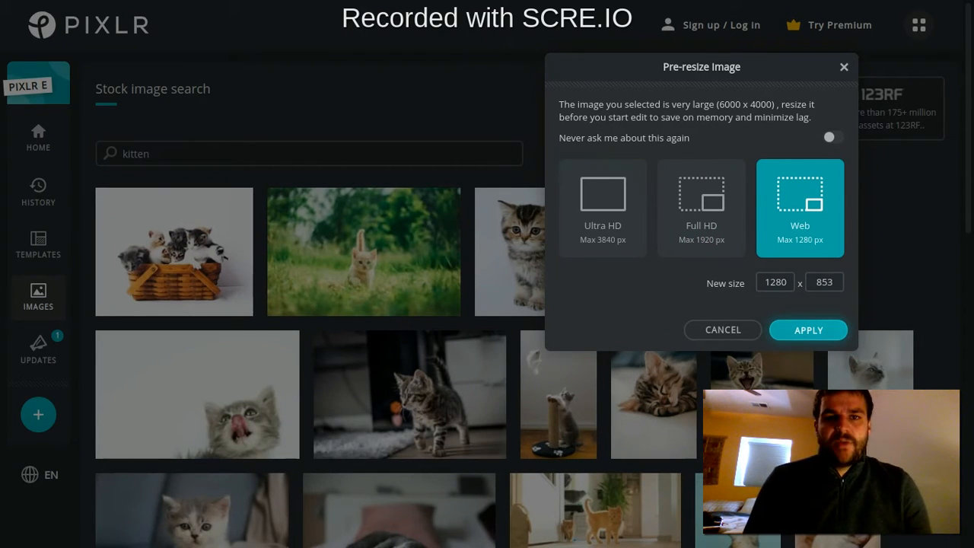
pyautogui.click(808, 329)
pyautogui.write('boats')
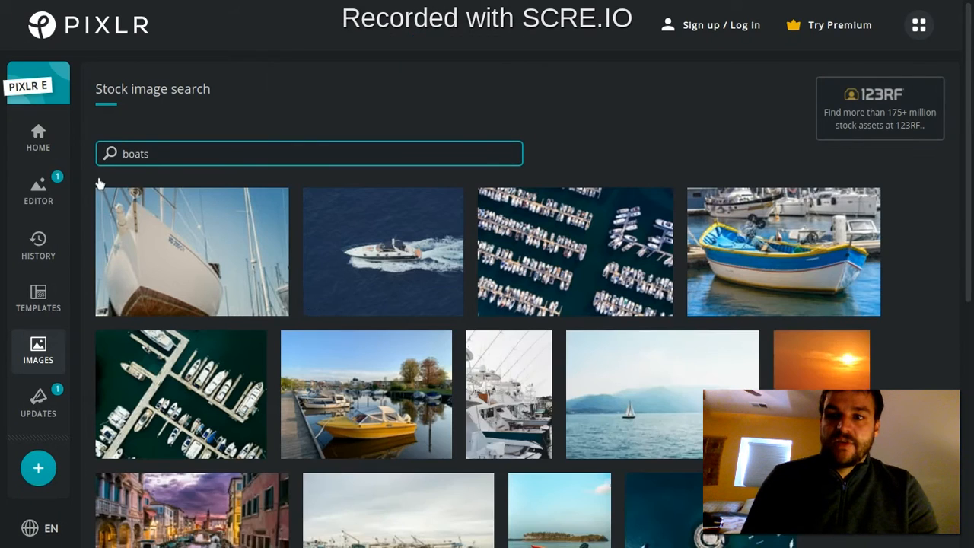
pyautogui.click(38, 138)
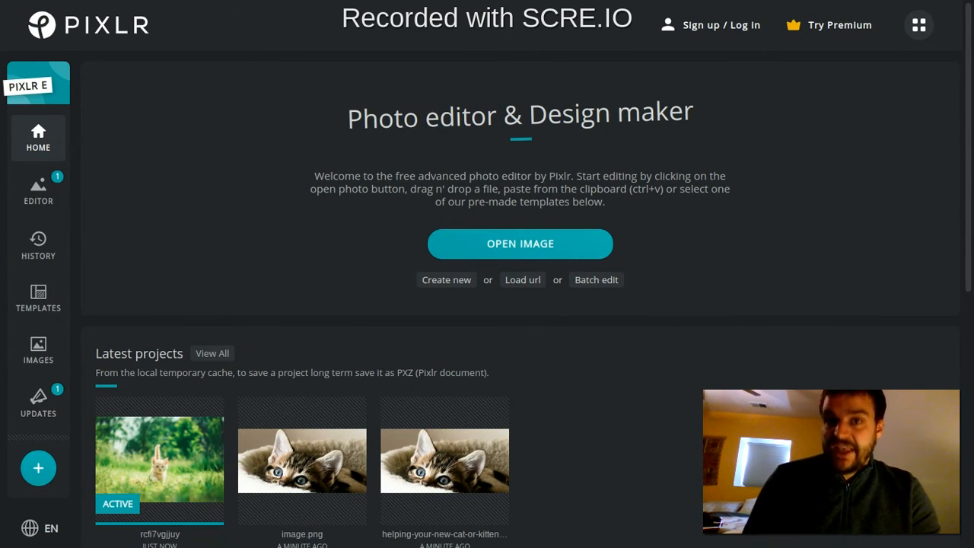
# - Start a new project from the Web med 1600×900 preset, named Kitten, background off
pyautogui.click(446, 279)
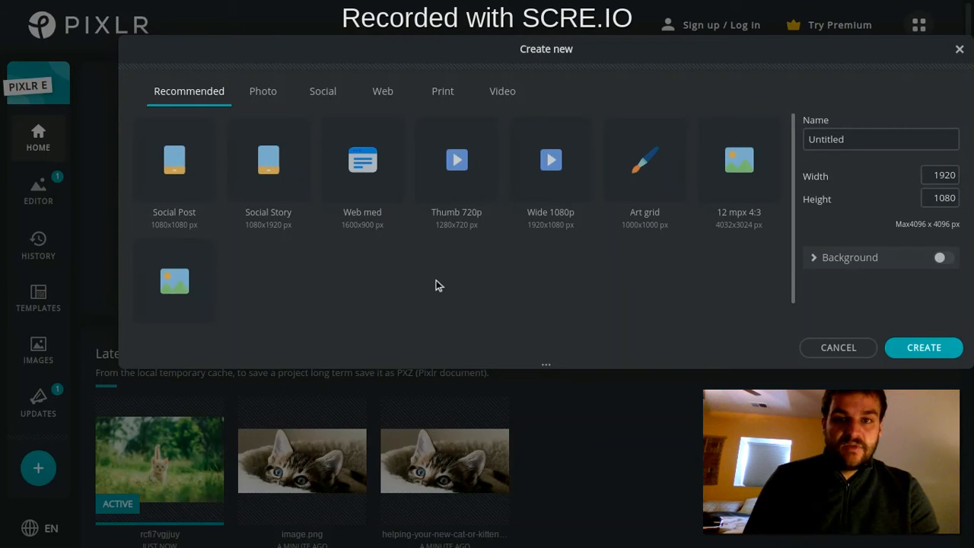
pyautogui.moveTo(447, 258)
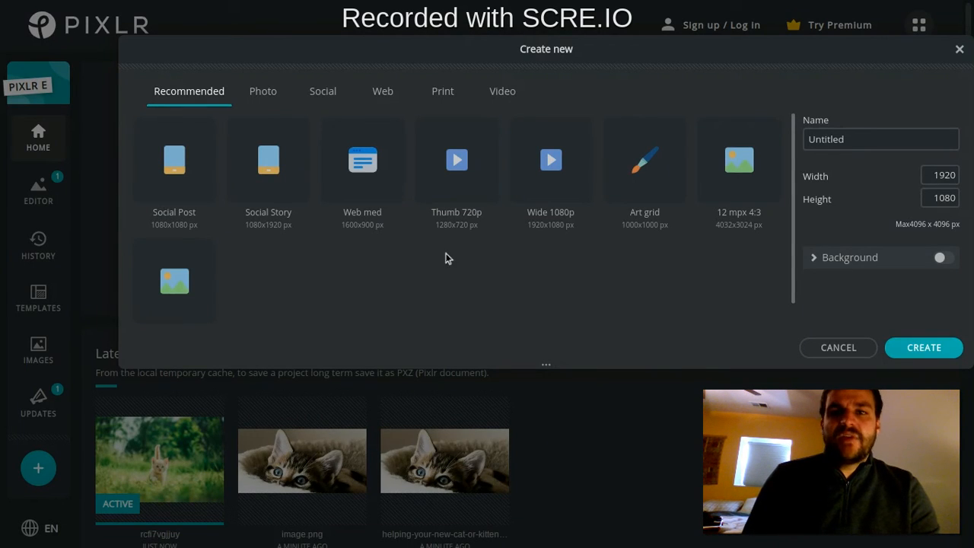
pyautogui.moveTo(432, 160)
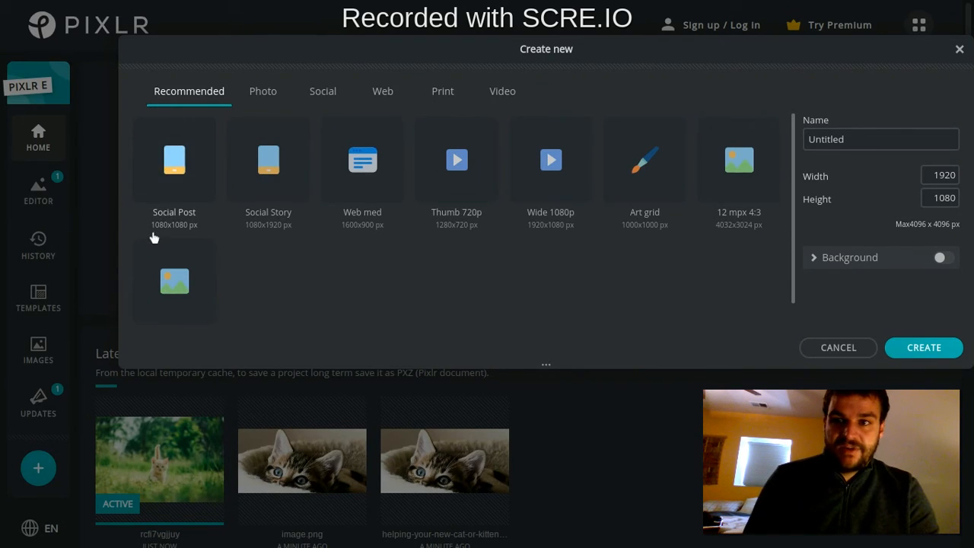
pyautogui.moveTo(309, 255)
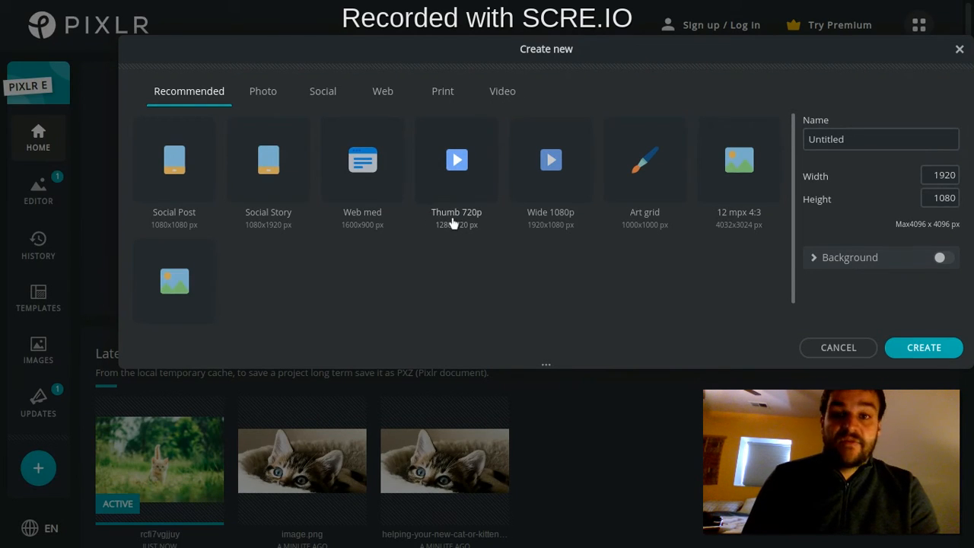
pyautogui.moveTo(462, 222)
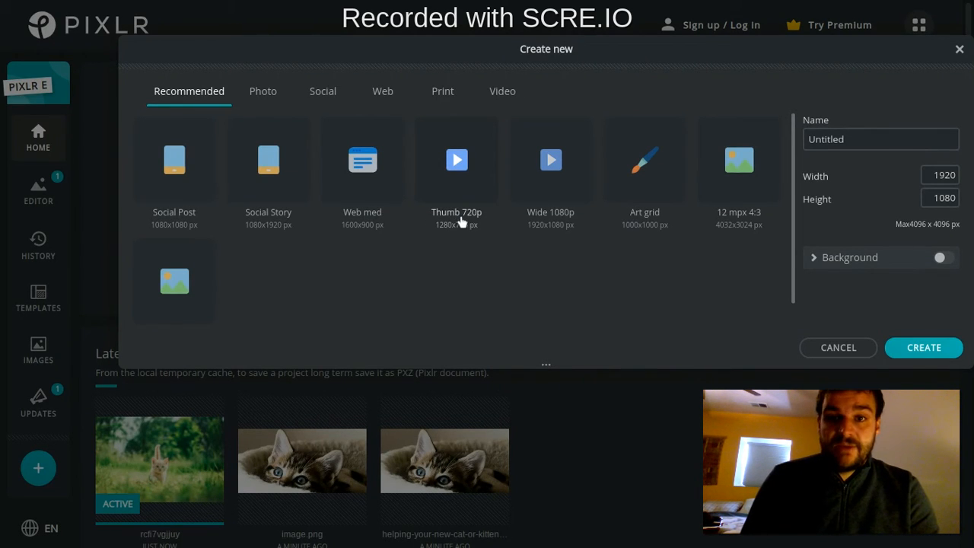
pyautogui.moveTo(449, 232)
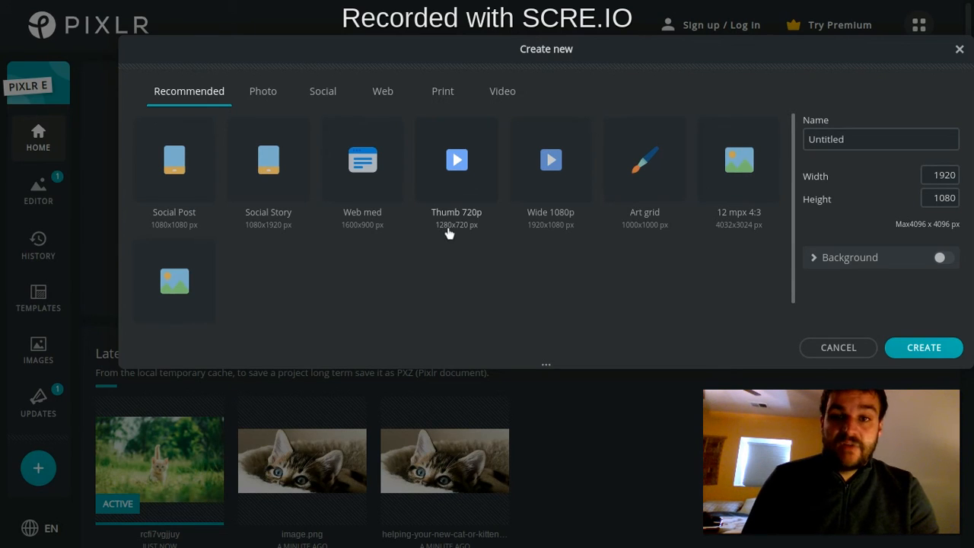
pyautogui.click(362, 160)
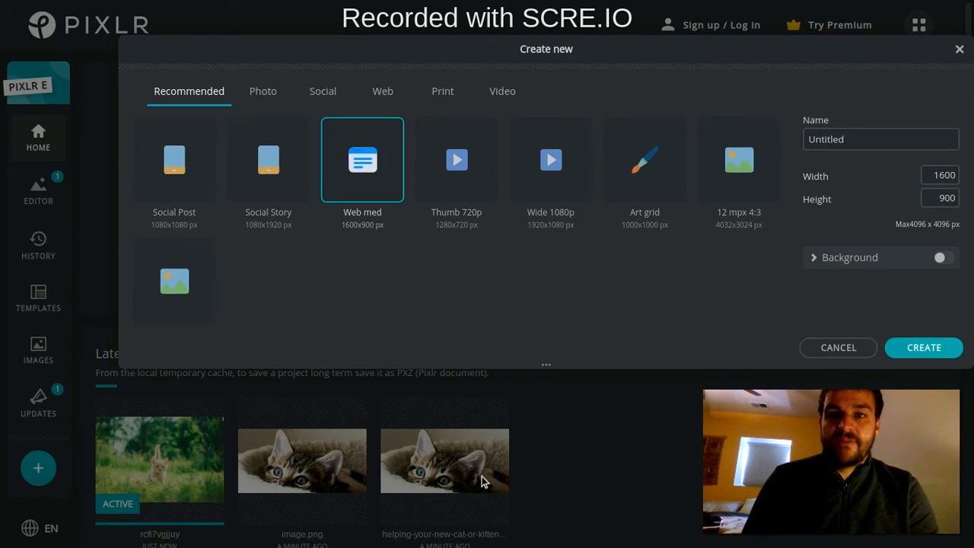
pyautogui.moveTo(390, 308)
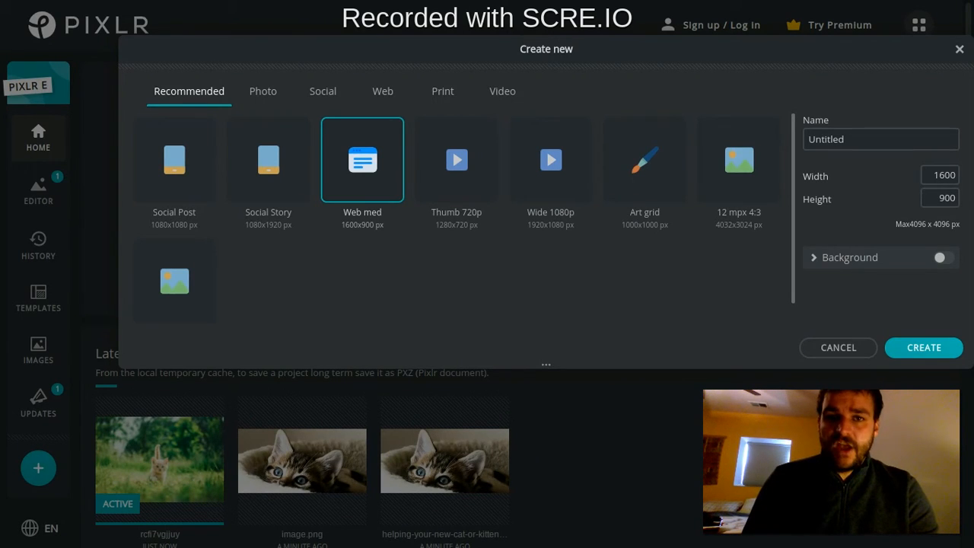
pyautogui.moveTo(441, 227)
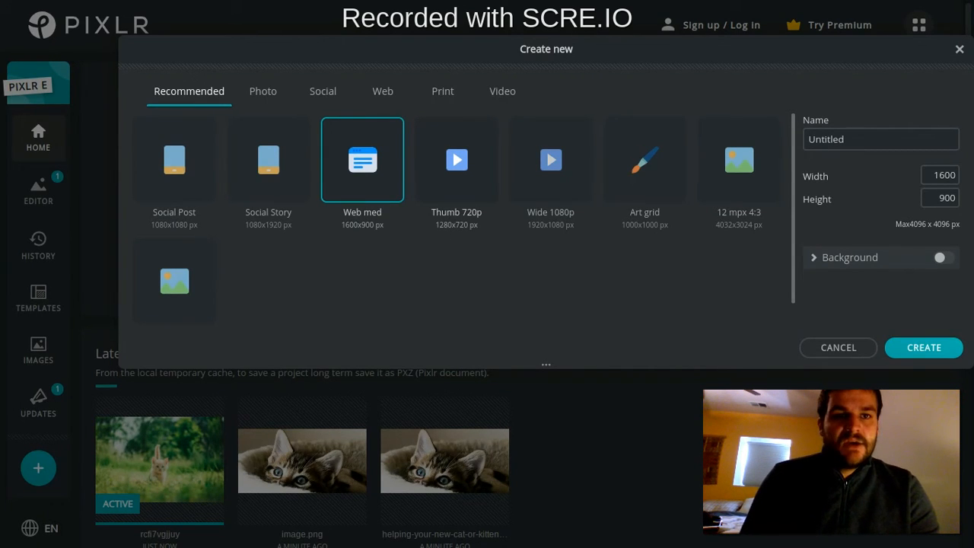
pyautogui.click(880, 139)
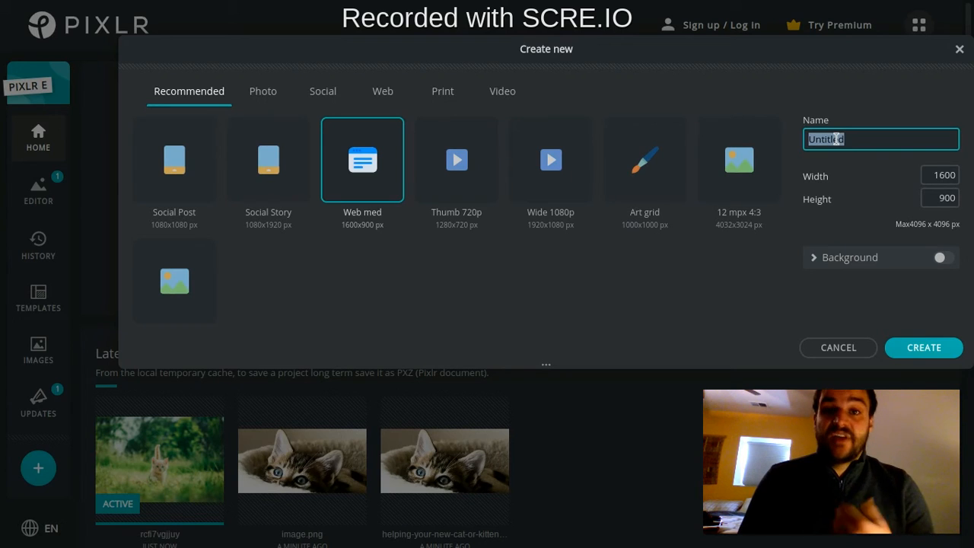
pyautogui.write('Kitten')
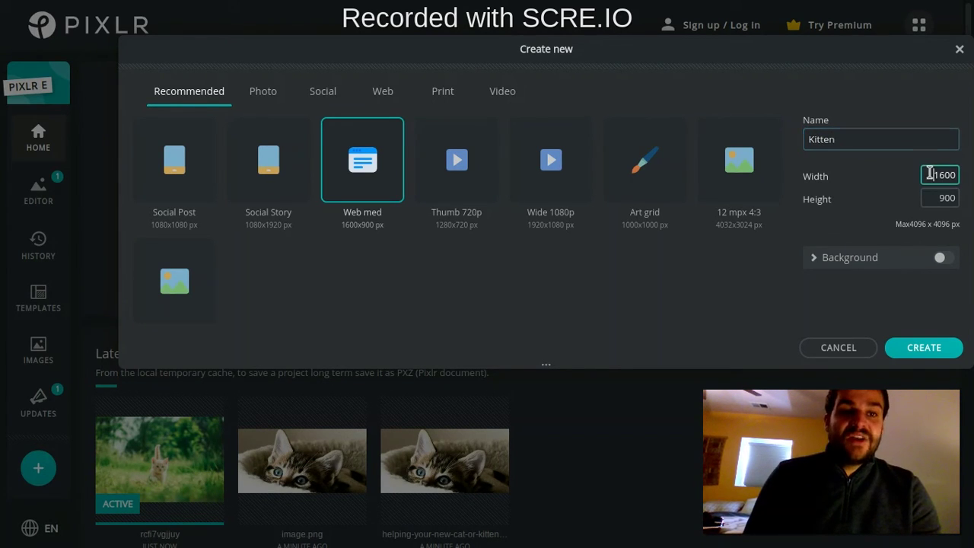
pyautogui.click(940, 197)
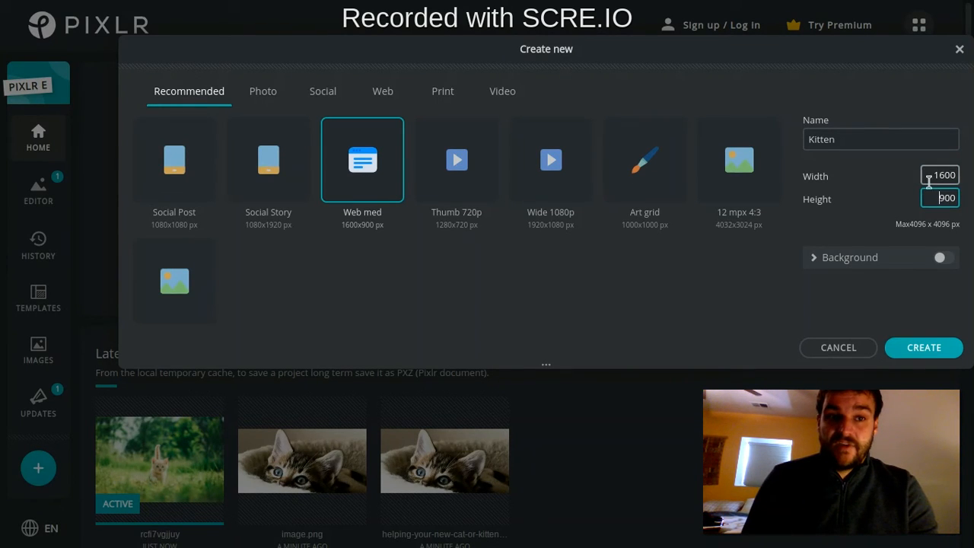
pyautogui.moveTo(872, 300)
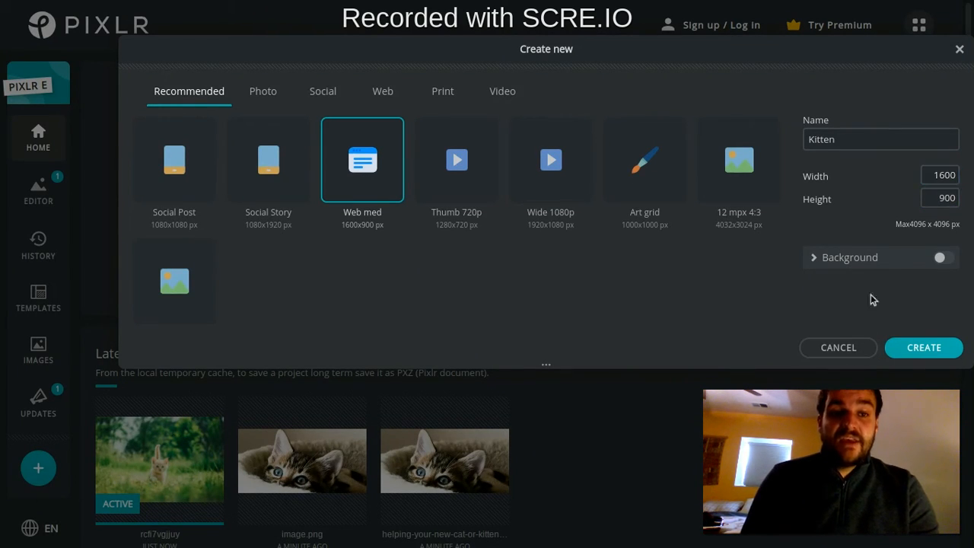
pyautogui.moveTo(893, 264)
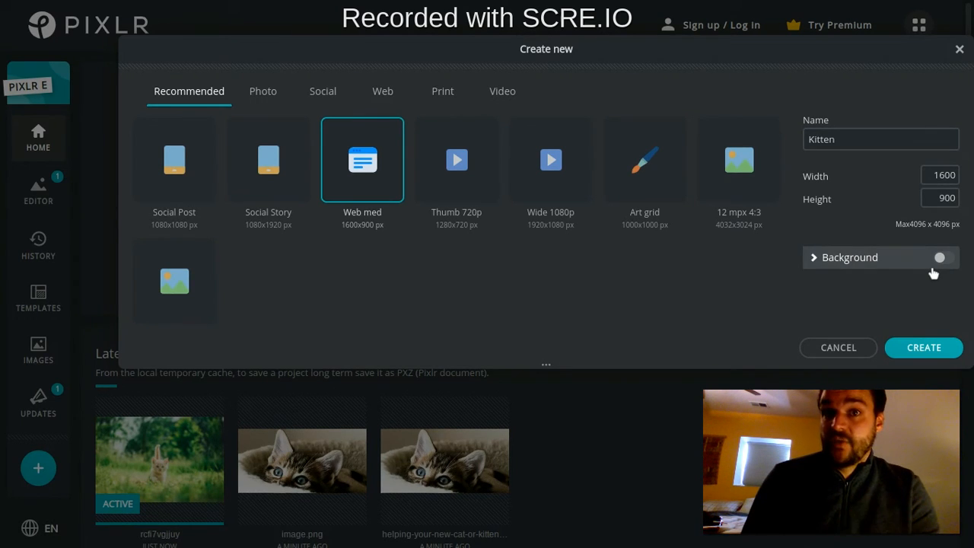
pyautogui.moveTo(913, 268)
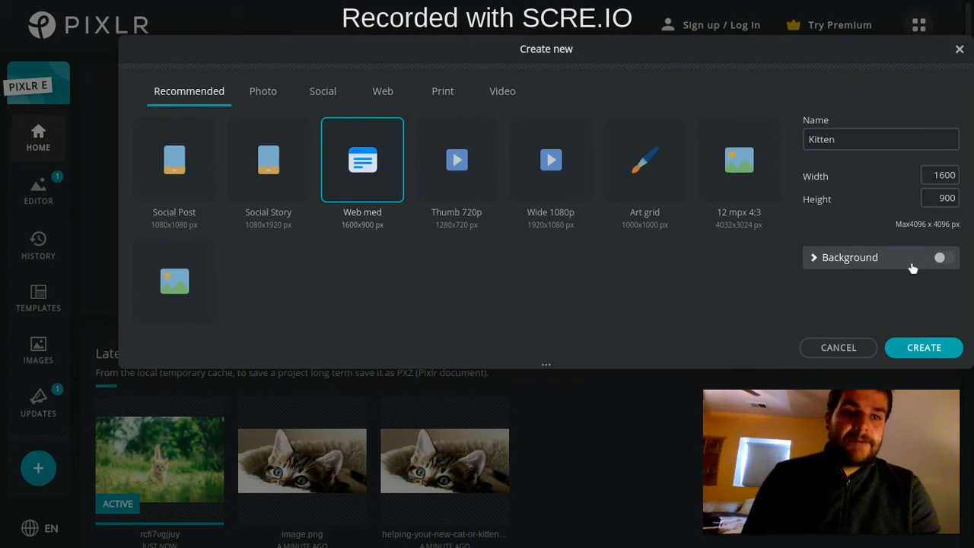
pyautogui.click(940, 257)
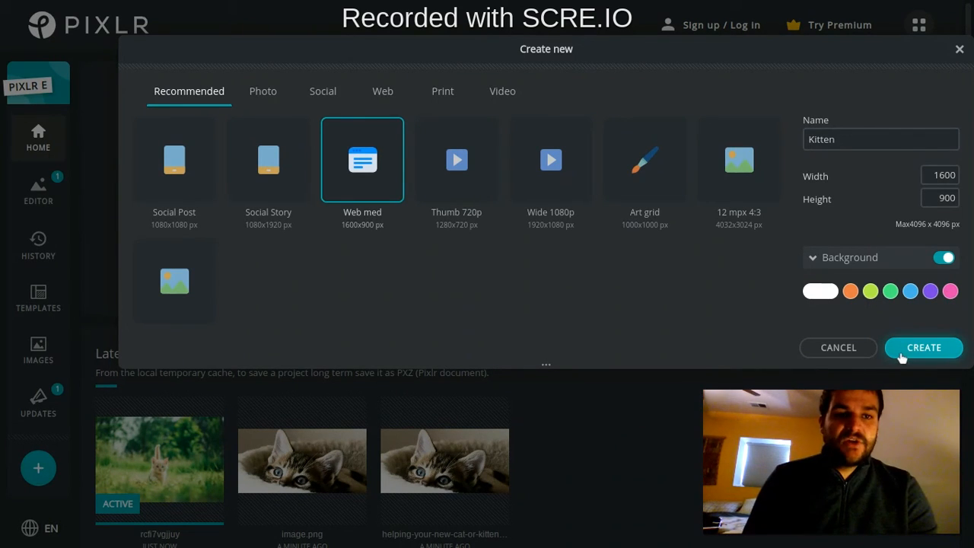
pyautogui.click(945, 258)
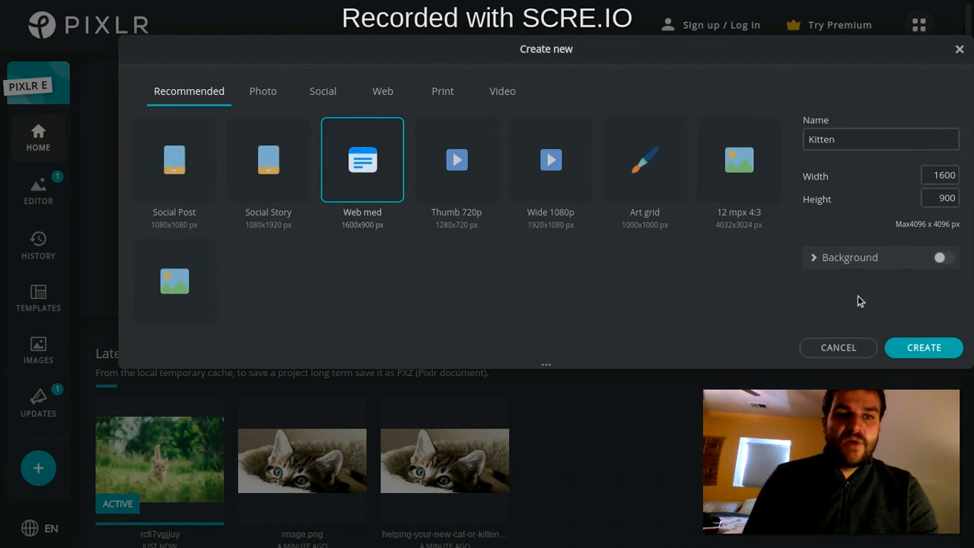
# - Create the blank transparent 1600×900 Kitten canvas
pyautogui.click(924, 347)
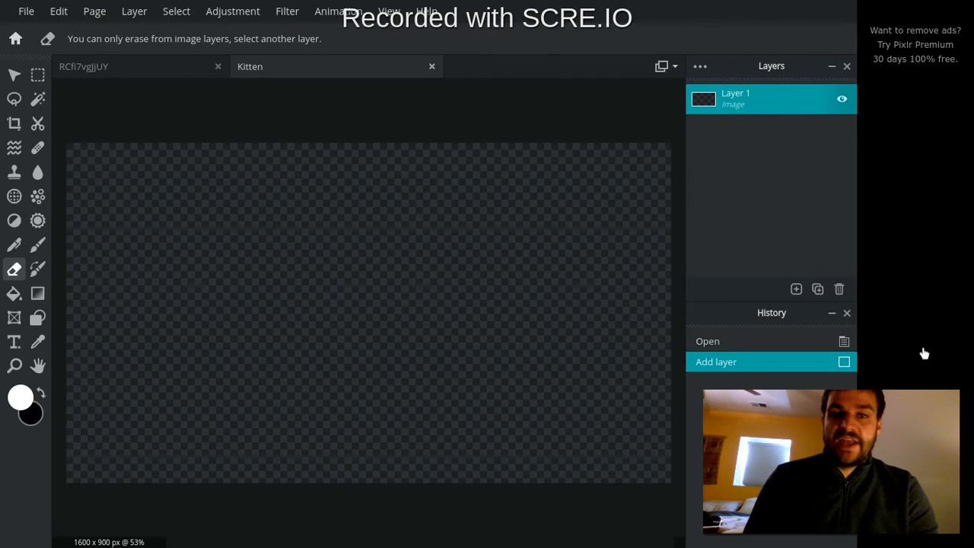
pyautogui.moveTo(458, 244)
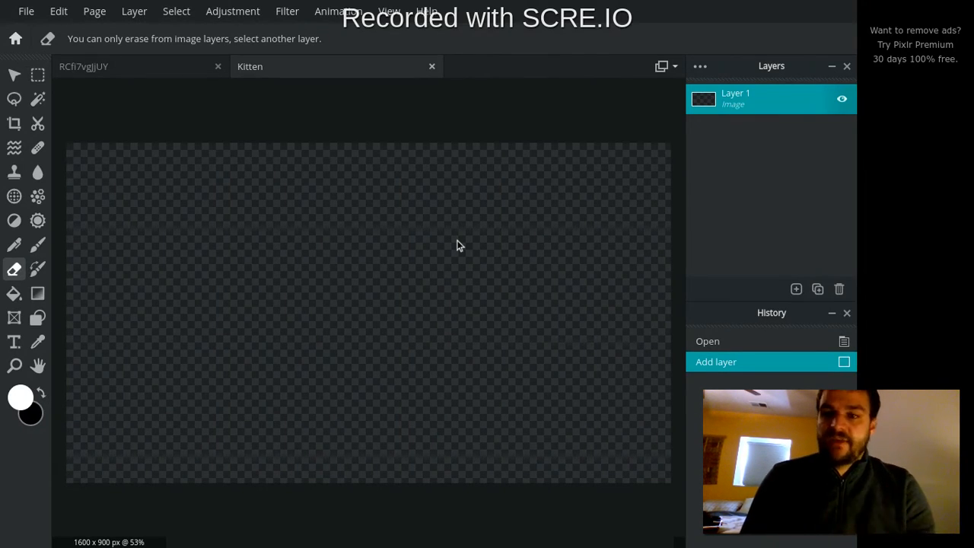
pyautogui.moveTo(405, 276)
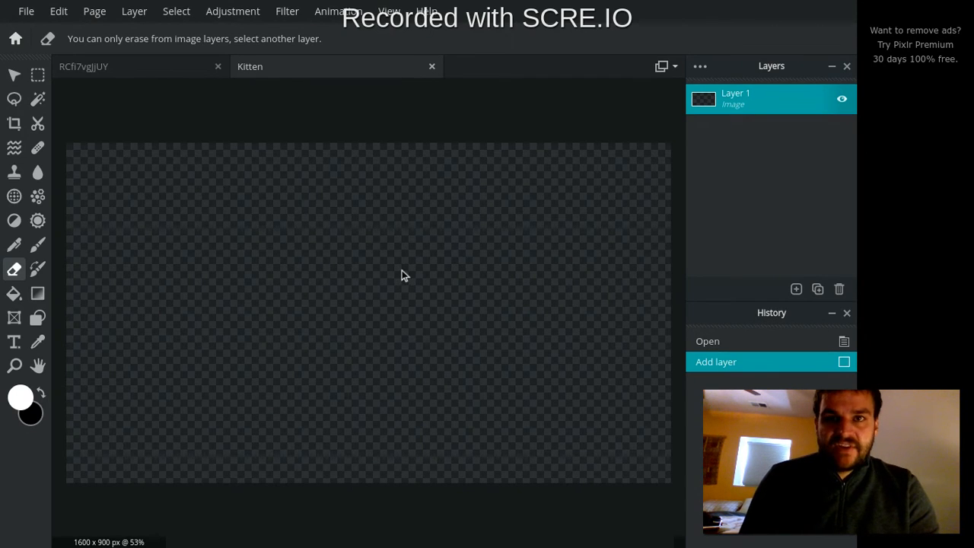
pyautogui.click(796, 289)
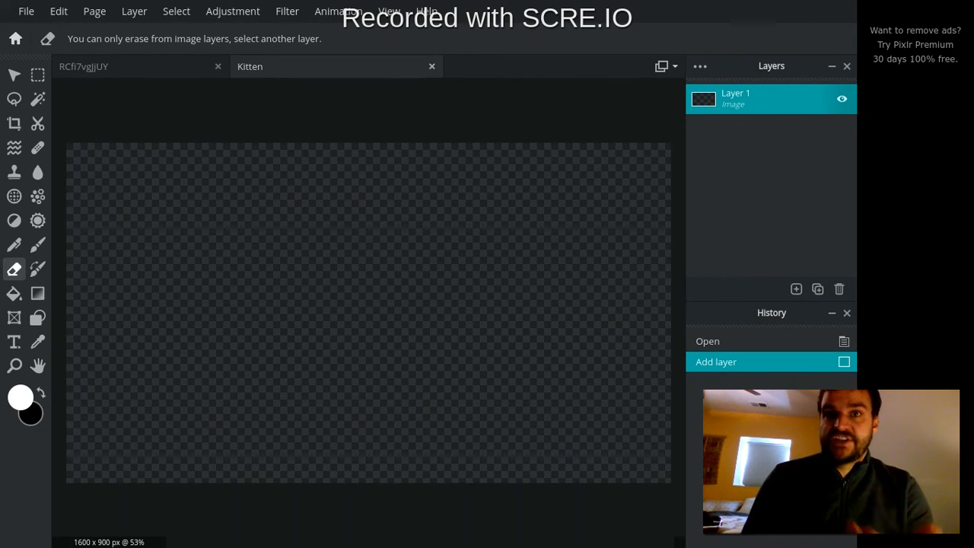
pyautogui.moveTo(420, 227)
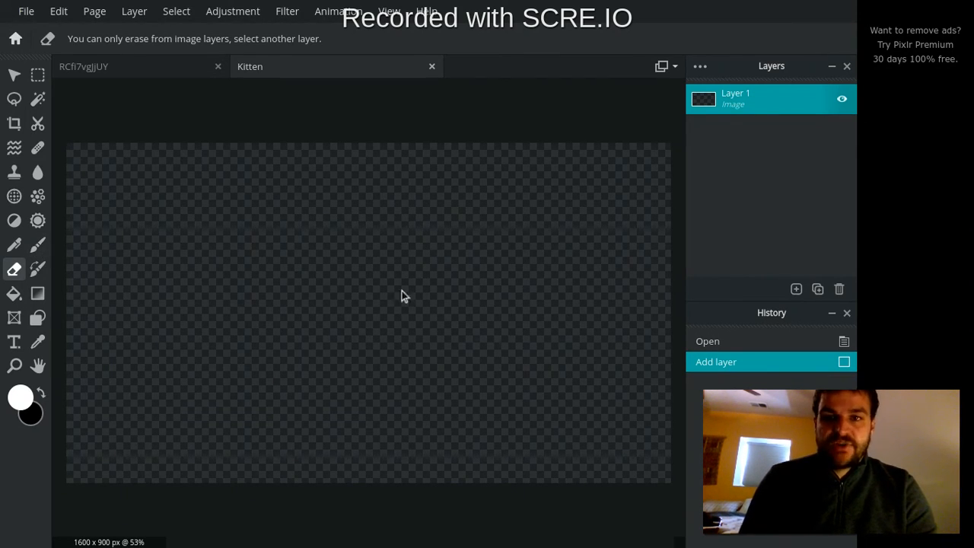
pyautogui.moveTo(401, 318)
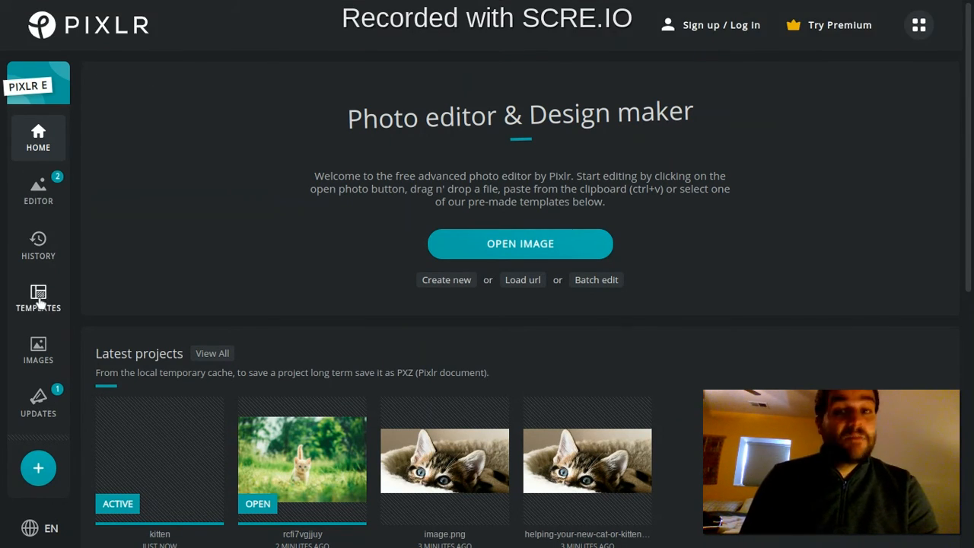
# - Open Templates, page through the categories, and scroll the Flyer designs
pyautogui.click(38, 296)
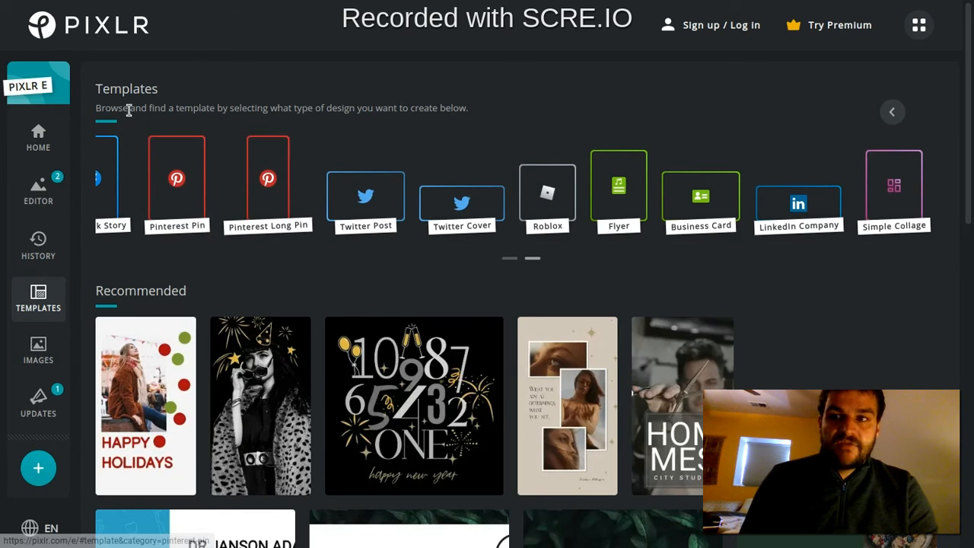
pyautogui.click(891, 112)
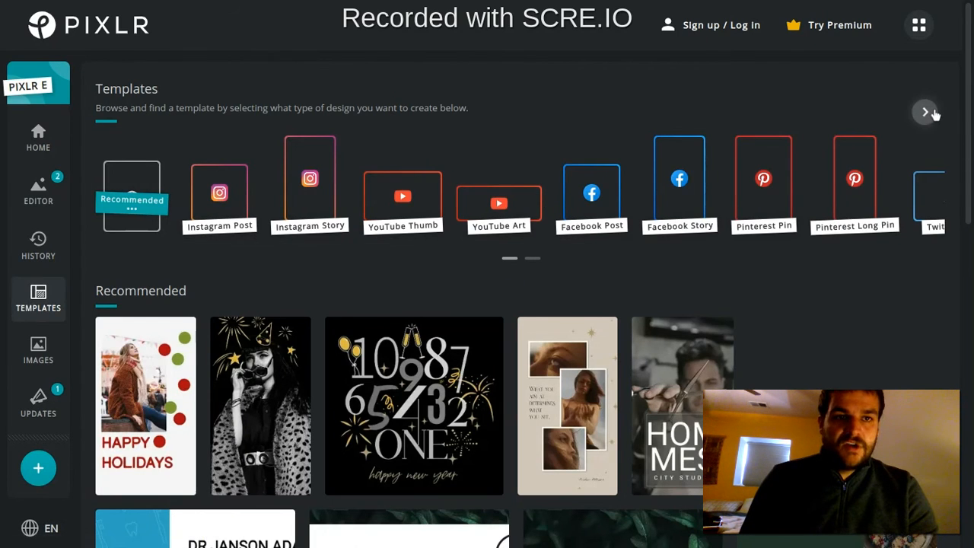
pyautogui.click(925, 111)
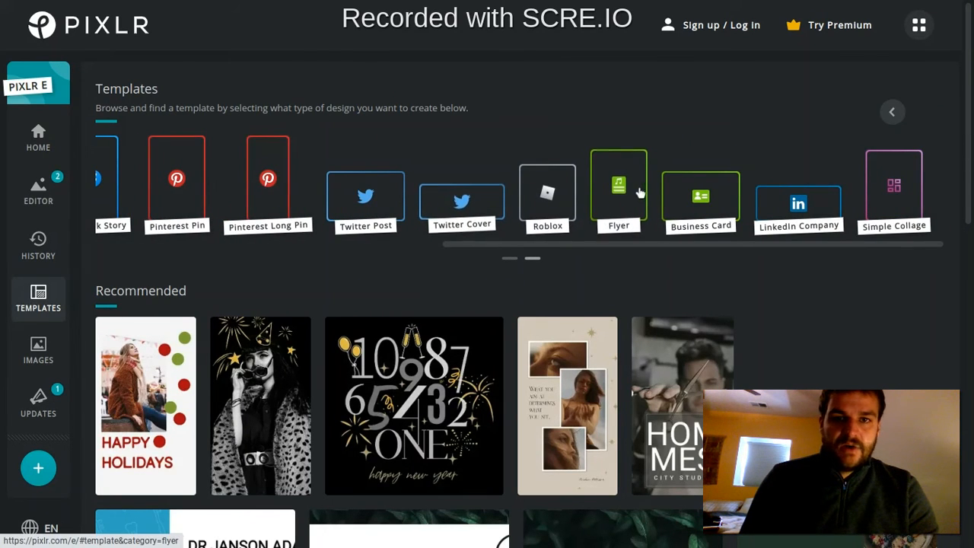
pyautogui.click(617, 194)
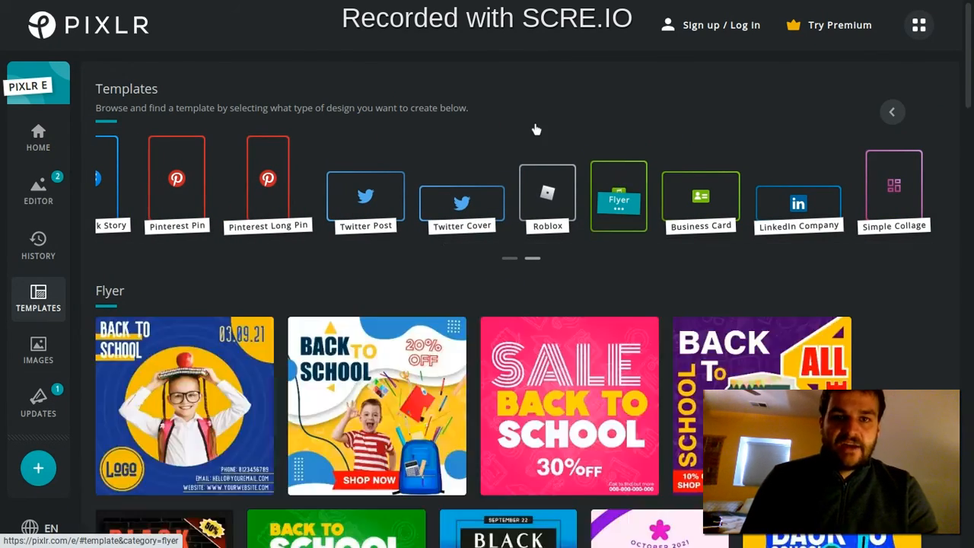
pyautogui.scroll(-3)
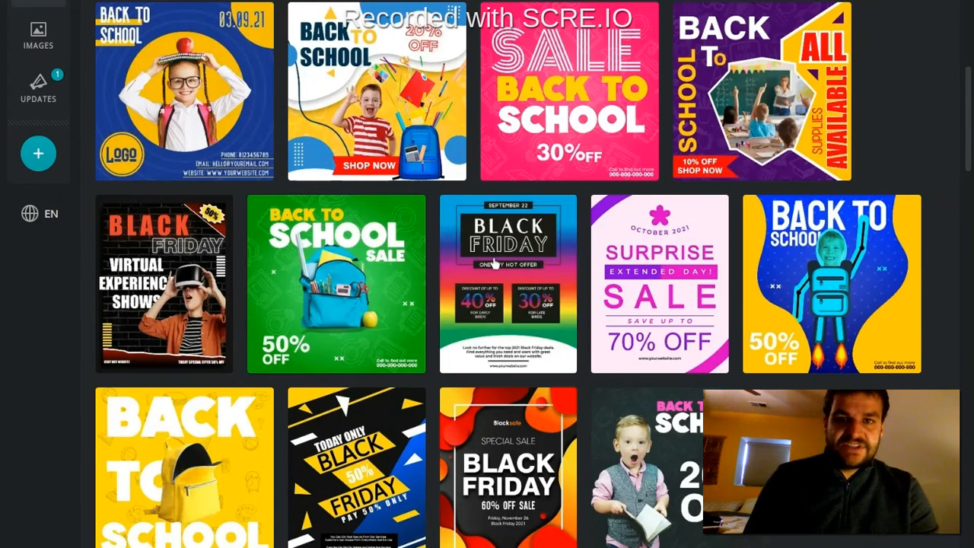
pyautogui.moveTo(506, 260)
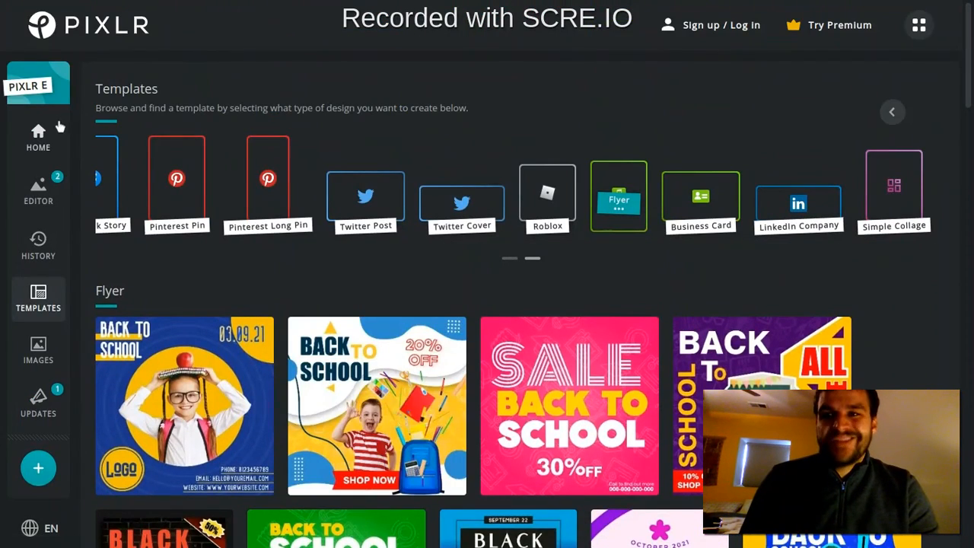
# - Return to the Pixlr E start page from the sidebar HOME button
pyautogui.click(38, 135)
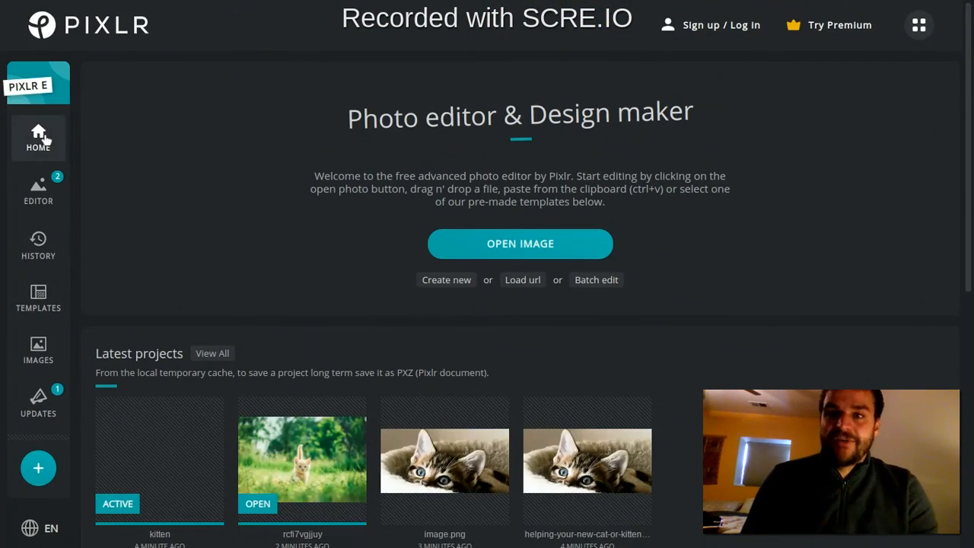
pyautogui.moveTo(137, 216)
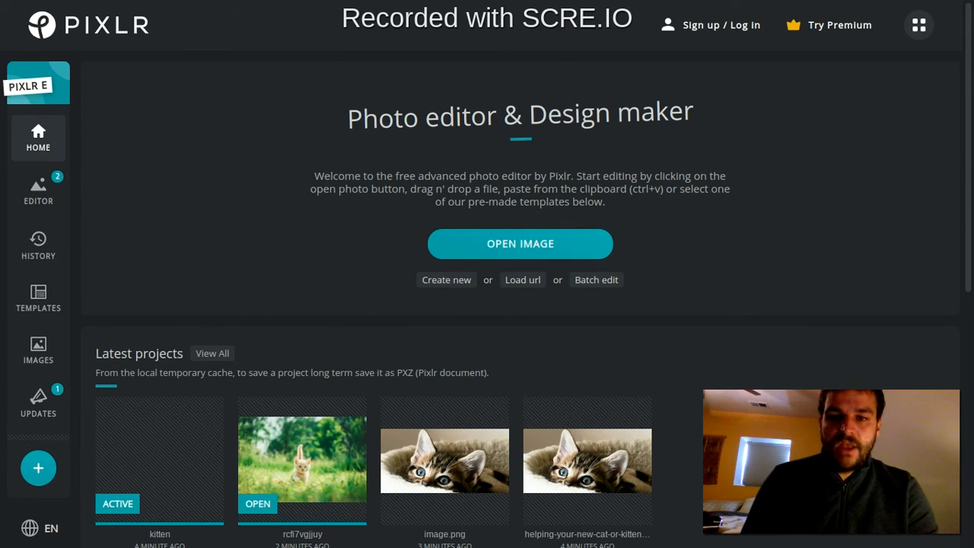
pyautogui.moveTo(196, 184)
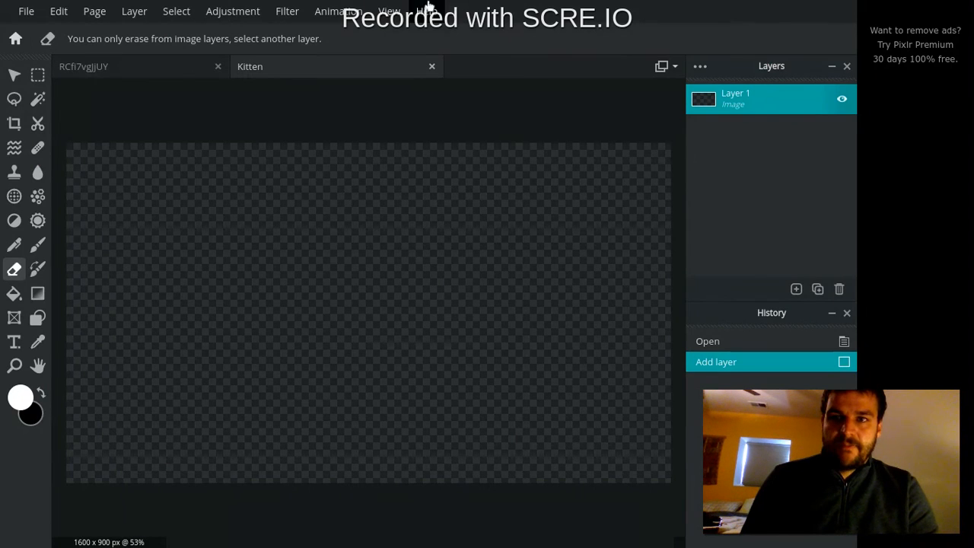
pyautogui.moveTo(293, 278)
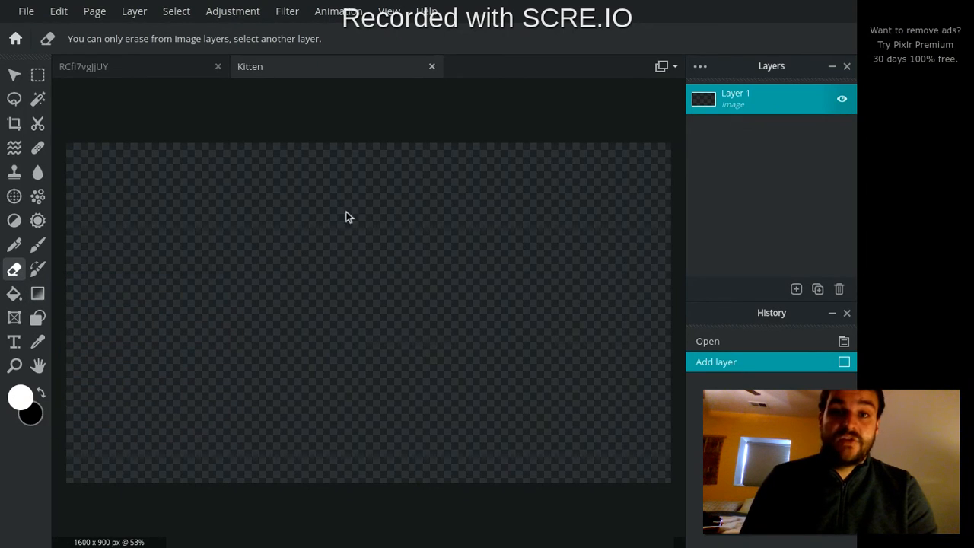
pyautogui.moveTo(274, 307)
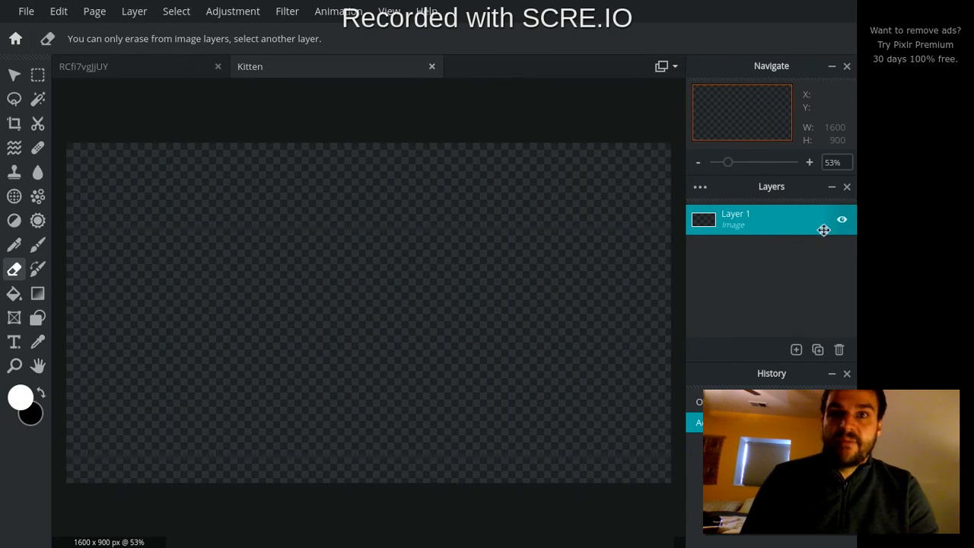
pyautogui.moveTo(738, 265)
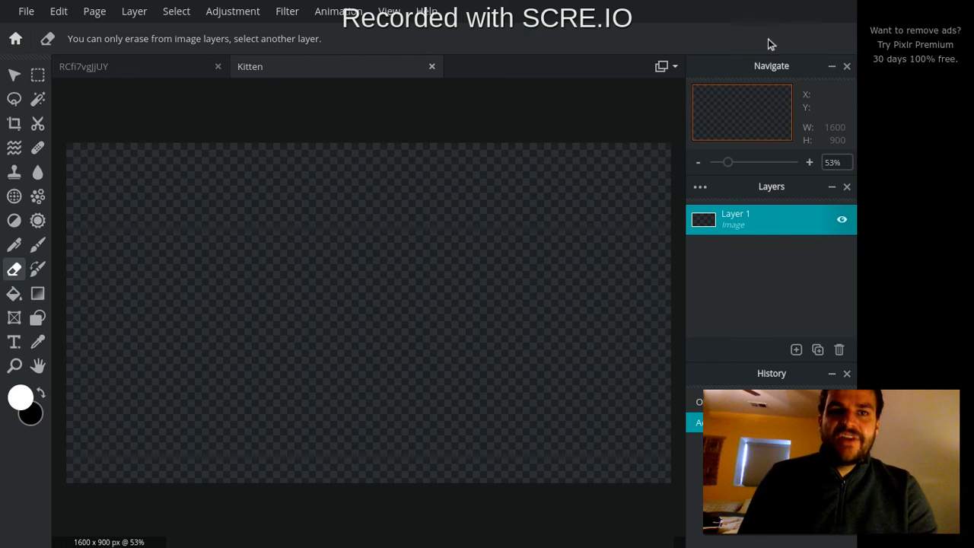
# - Zoom the Kitten canvas in and back out with the slider, then restore the side panels
pyautogui.moveTo(726, 161); pyautogui.dragTo(752, 161)
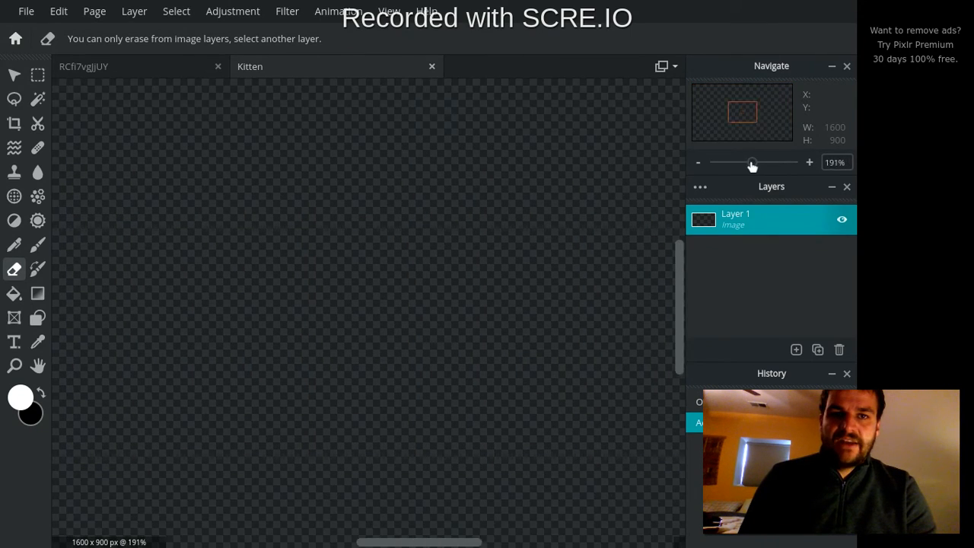
pyautogui.moveTo(751, 162); pyautogui.dragTo(729, 162)
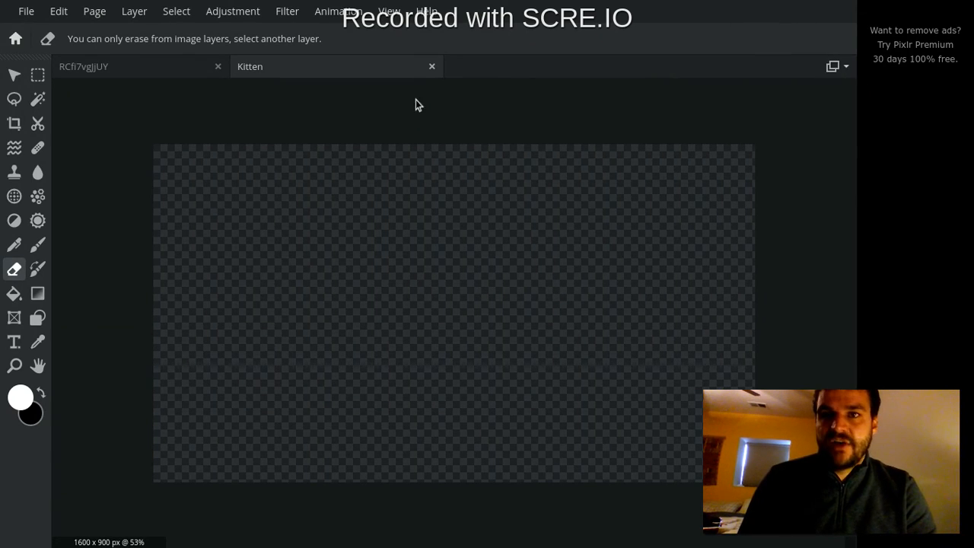
pyautogui.click(833, 66)
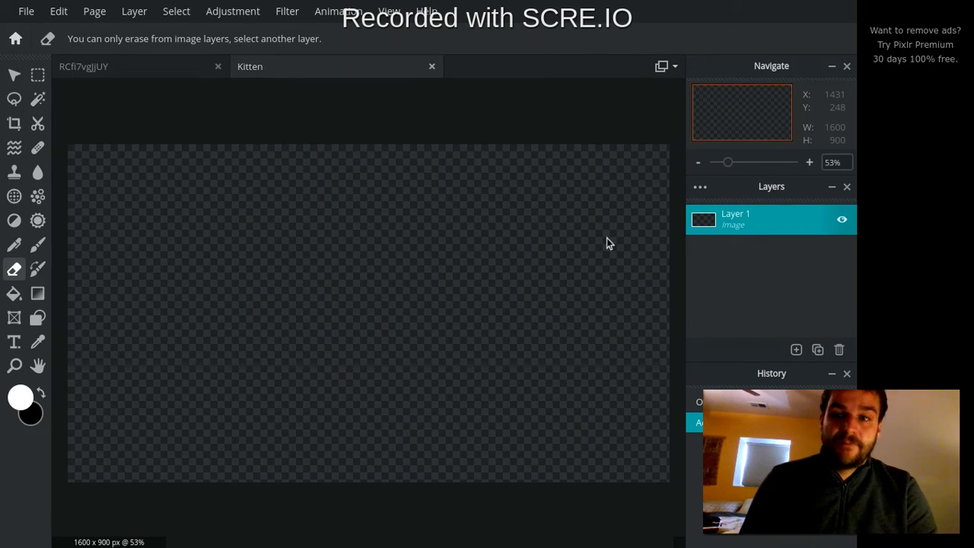
pyautogui.moveTo(348, 198)
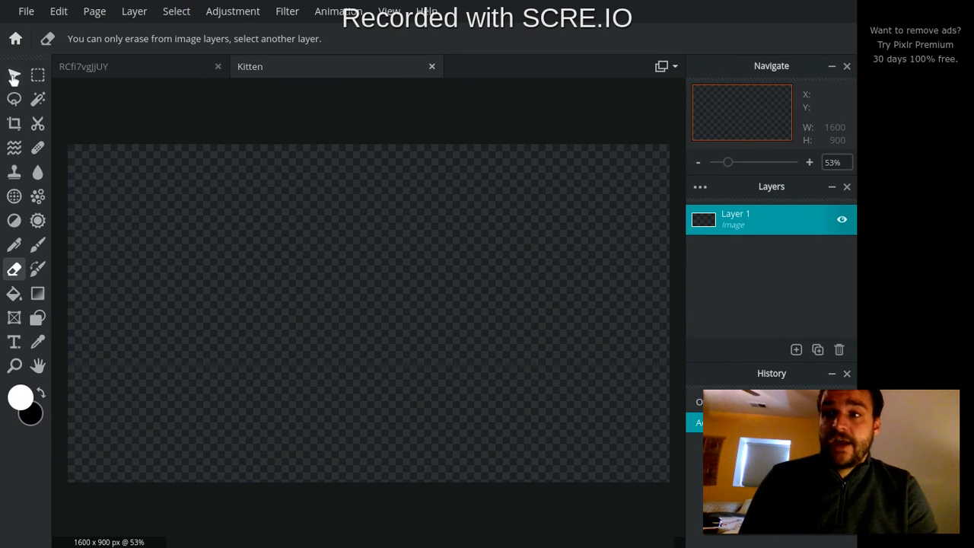
# - Select the Arrange tool and briefly visit the start page
pyautogui.click(13, 75)
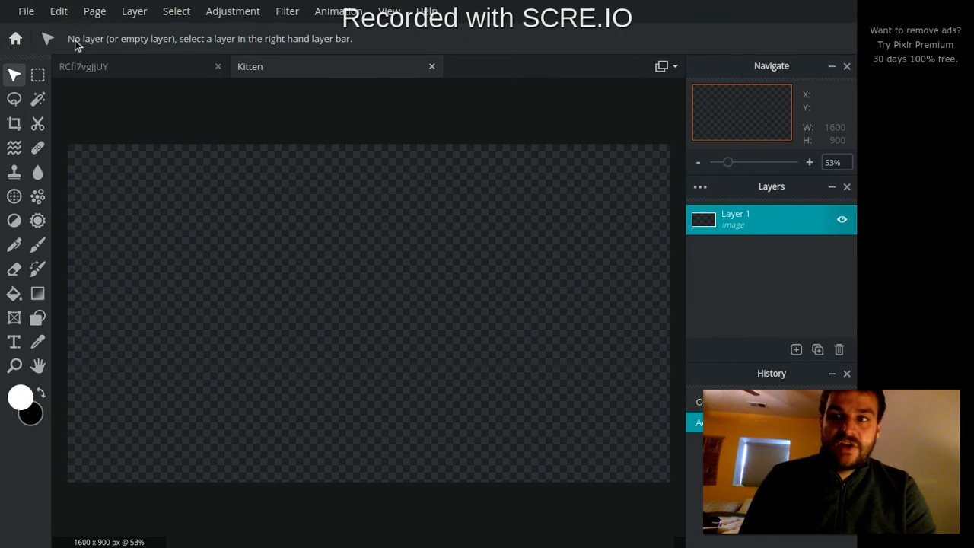
pyautogui.moveTo(146, 47)
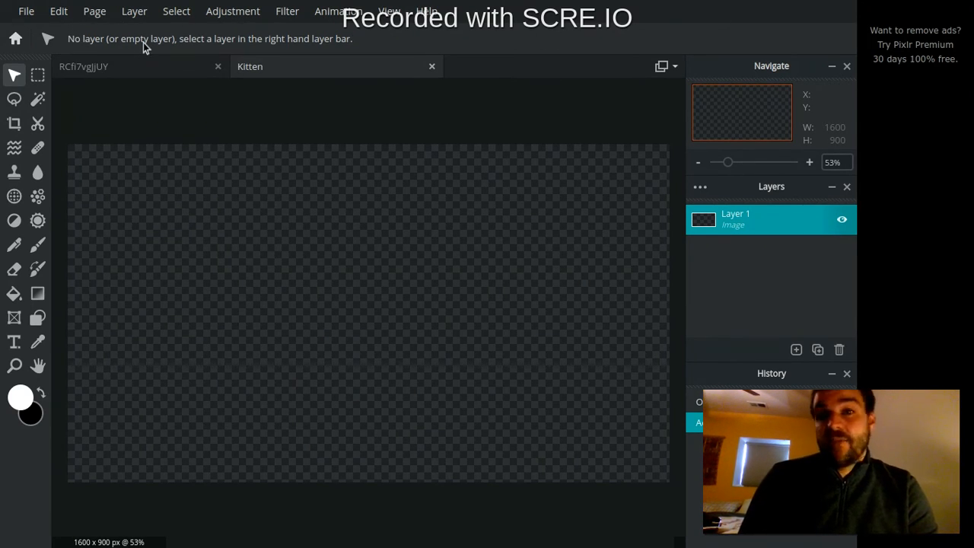
pyautogui.moveTo(13, 75)
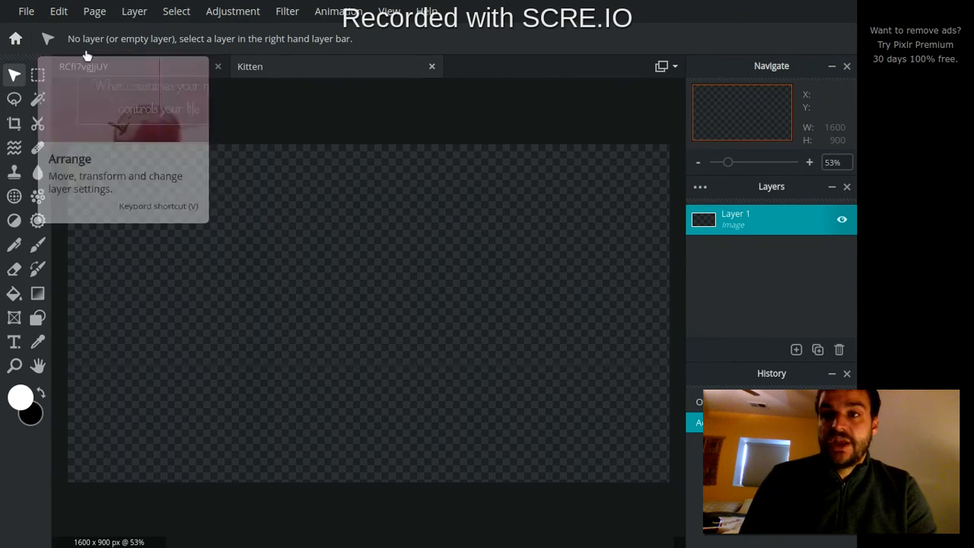
pyautogui.moveTo(67, 64)
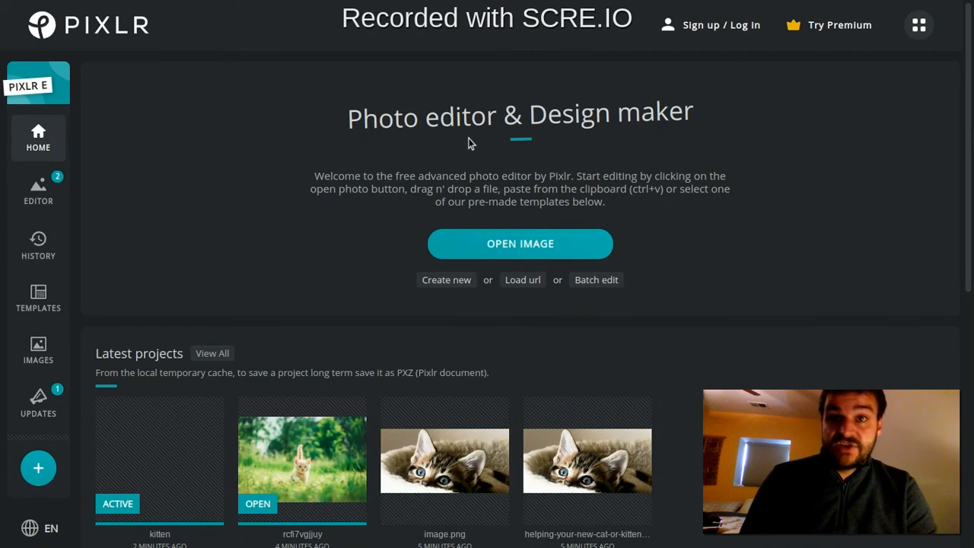
pyautogui.scroll(-3)
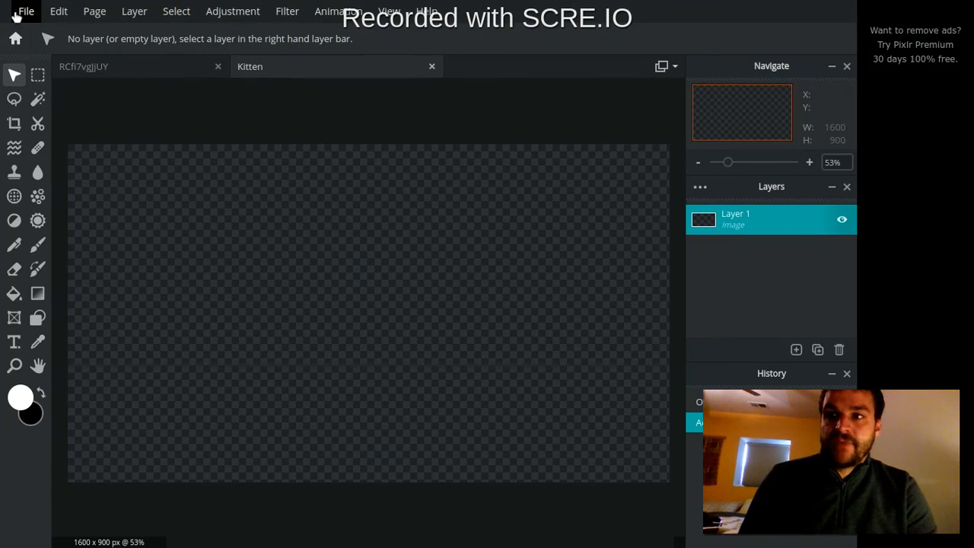
pyautogui.moveTo(55, 11)
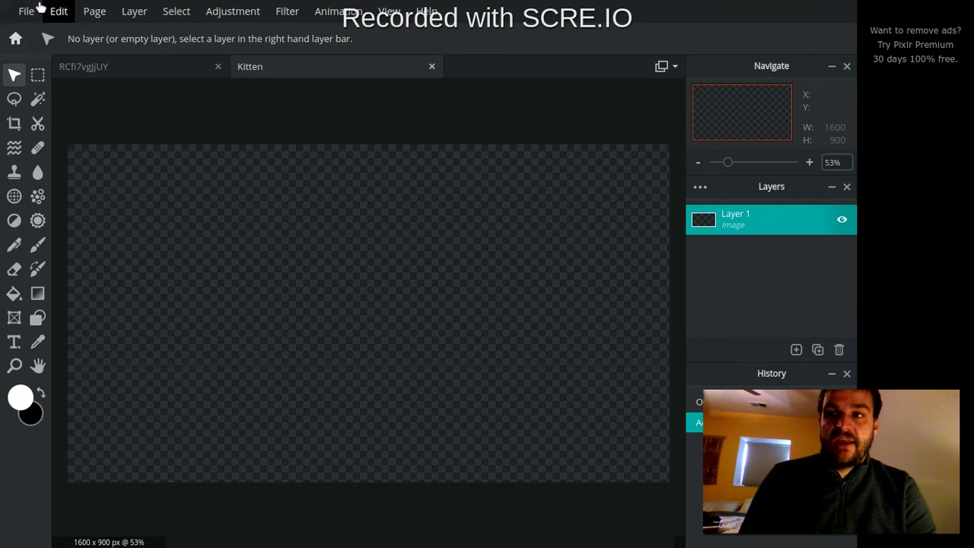
pyautogui.click(26, 10)
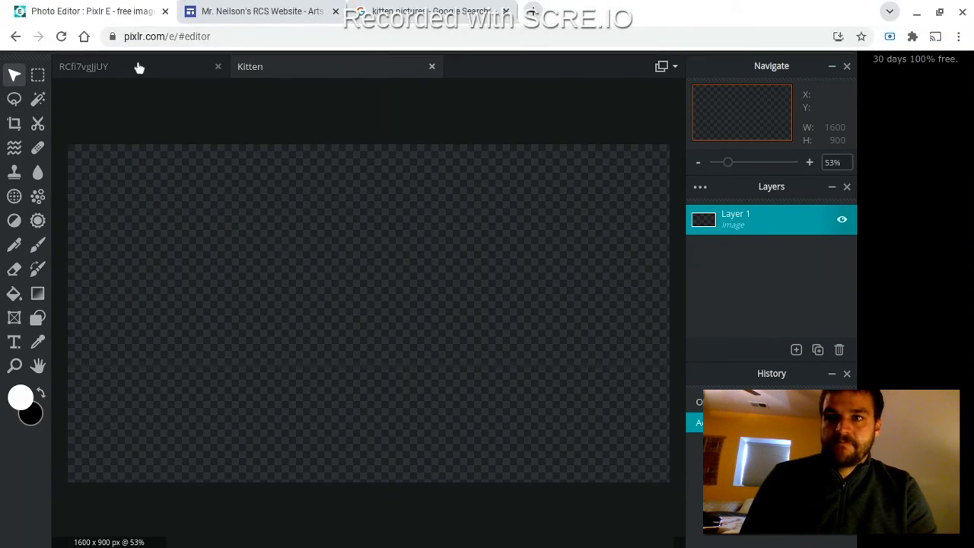
# - Look through the Adjustment and Edit menus, then close them
pyautogui.click(232, 11)
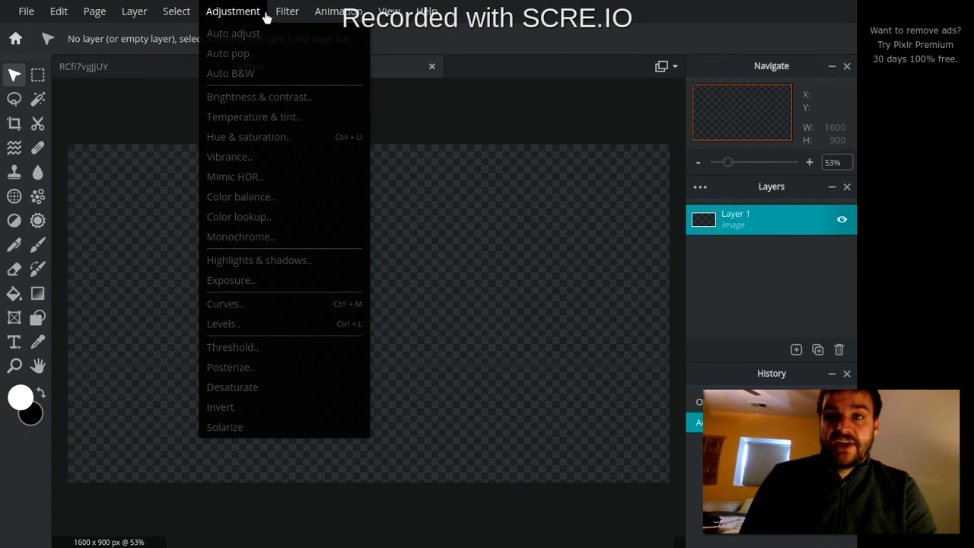
pyautogui.click(67, 11)
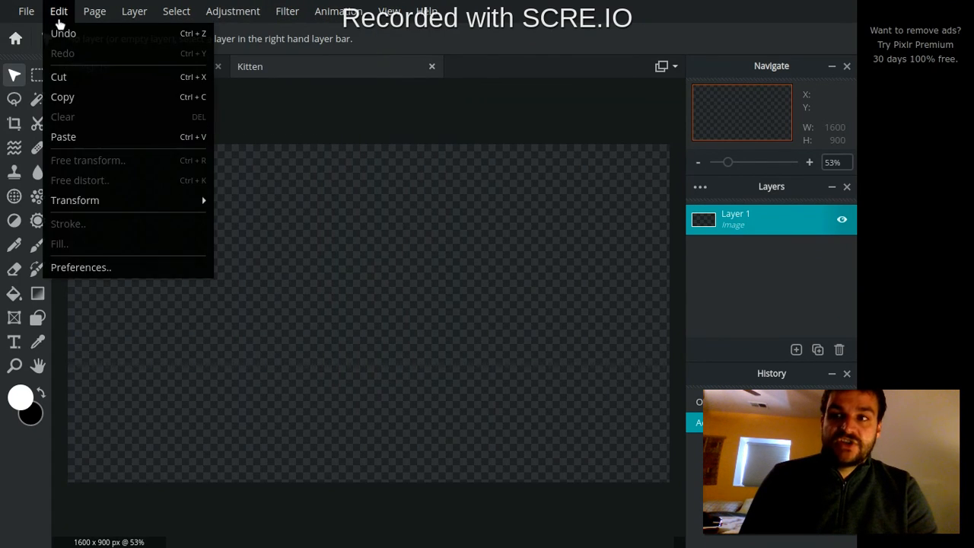
pyautogui.click(274, 105)
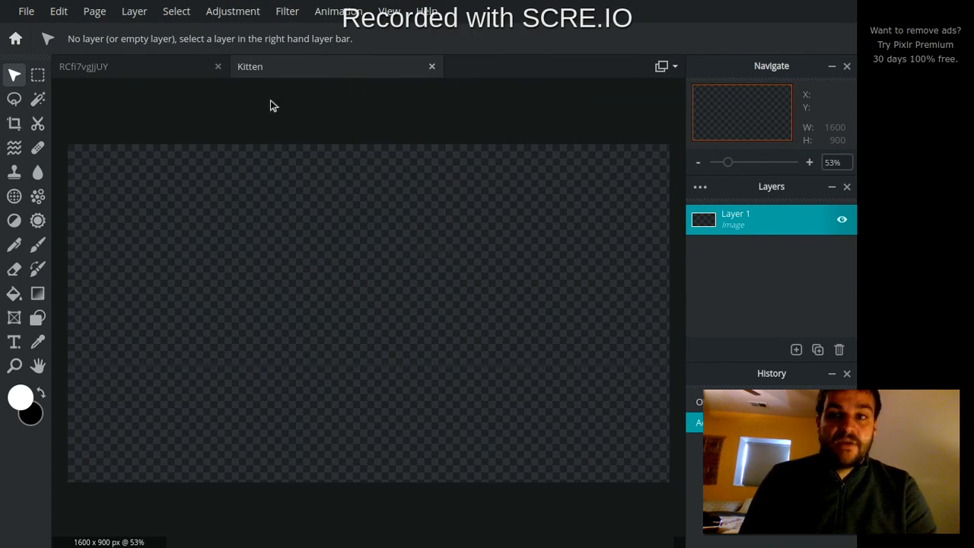
pyautogui.moveTo(265, 114)
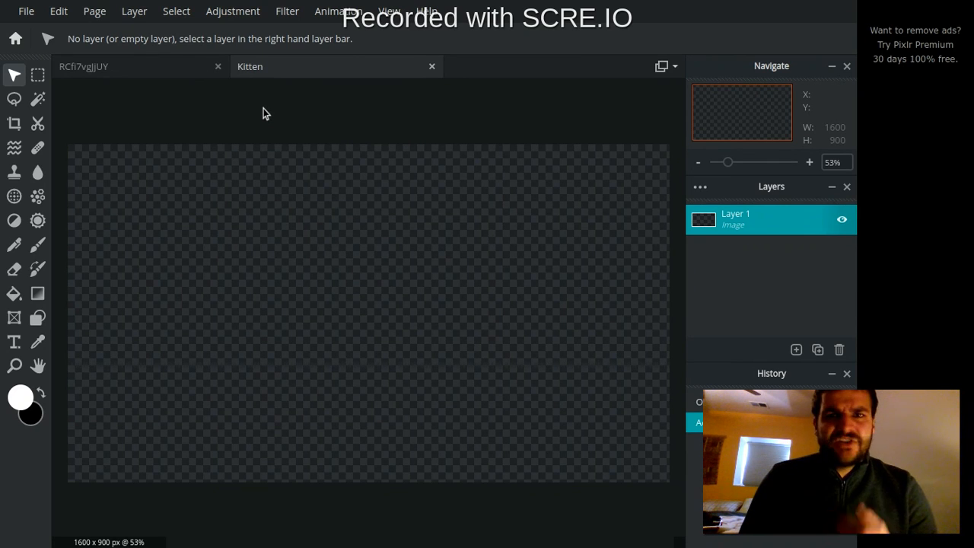